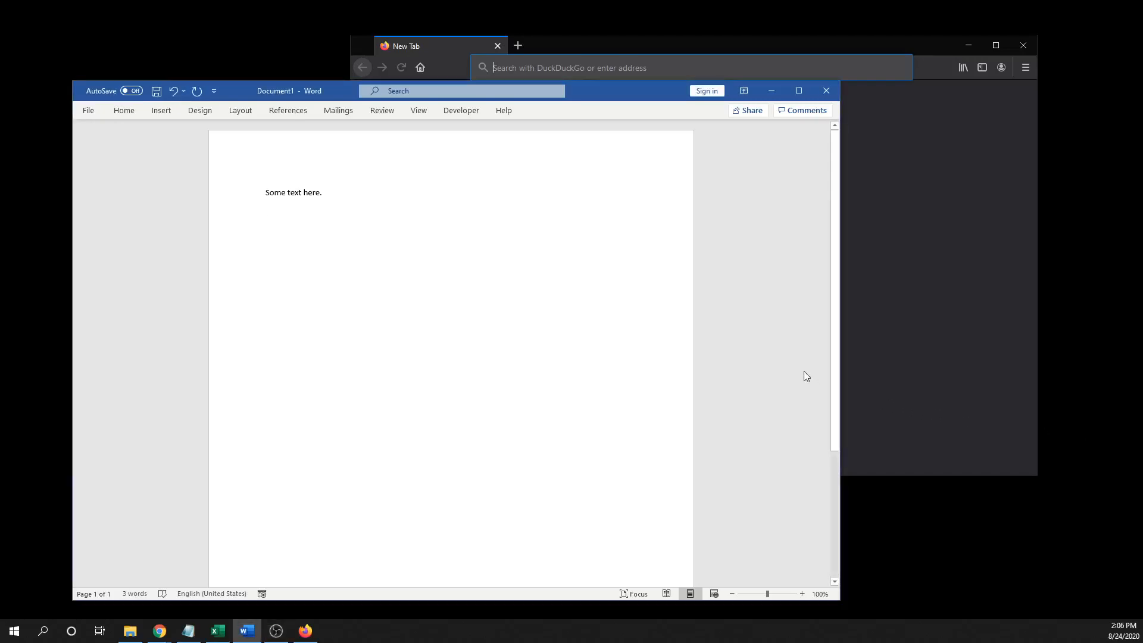
- Start a new empty line below the sentence 'Some text here.'
{"action": "key", "text": "enter"}
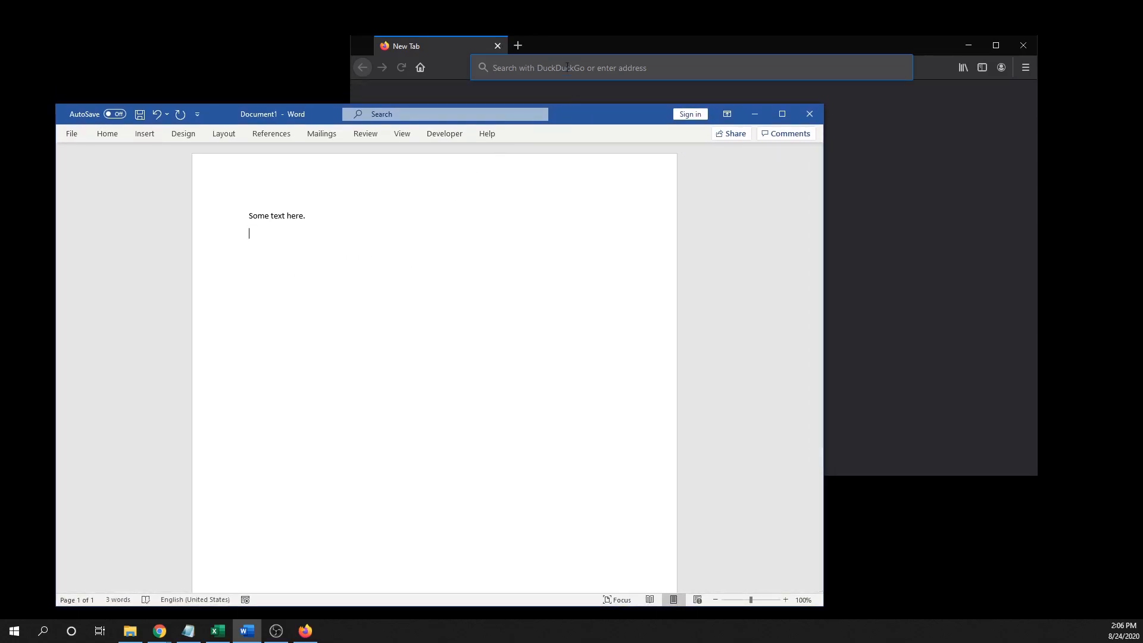
- Navigate the browser to desmos.com
{"action": "left_click", "coordinate": [656, 68]}
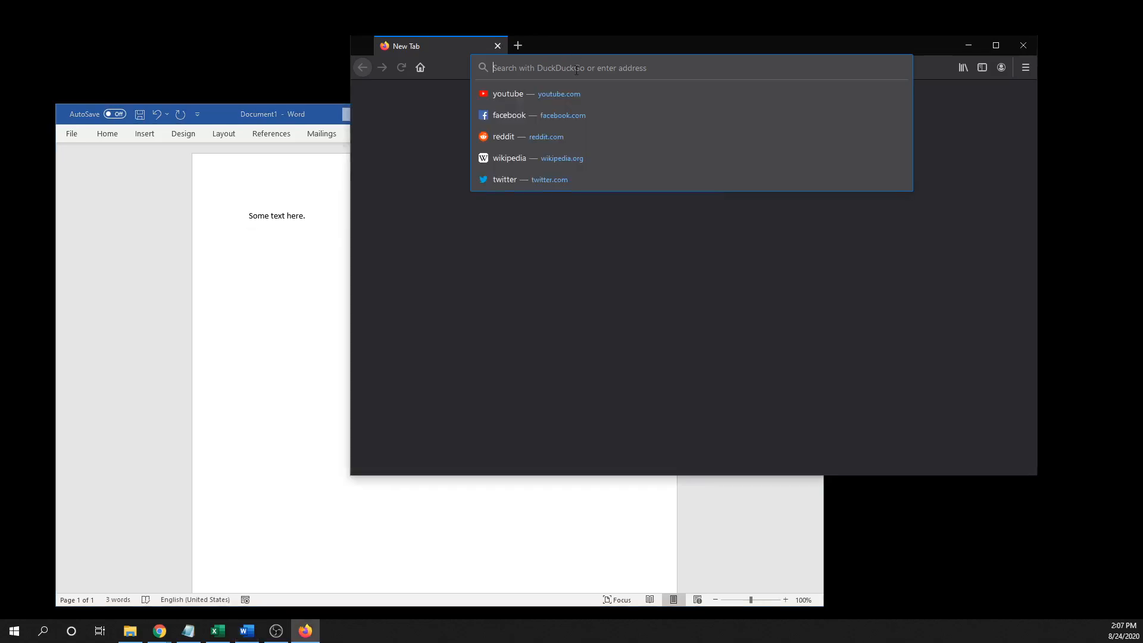
{"action": "type", "text": "desmos.com"}
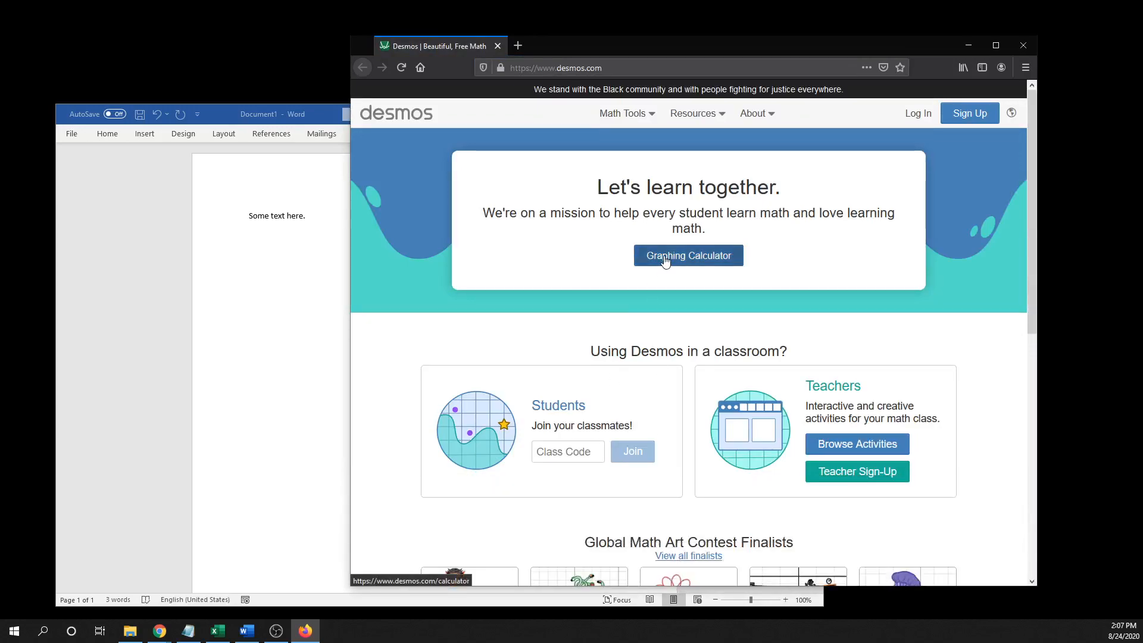
- Enter the first parabola f(x)=x^2-6x in the graphing calculator
{"action": "left_click", "coordinate": [687, 255]}
{"action": "type", "text": "f"}
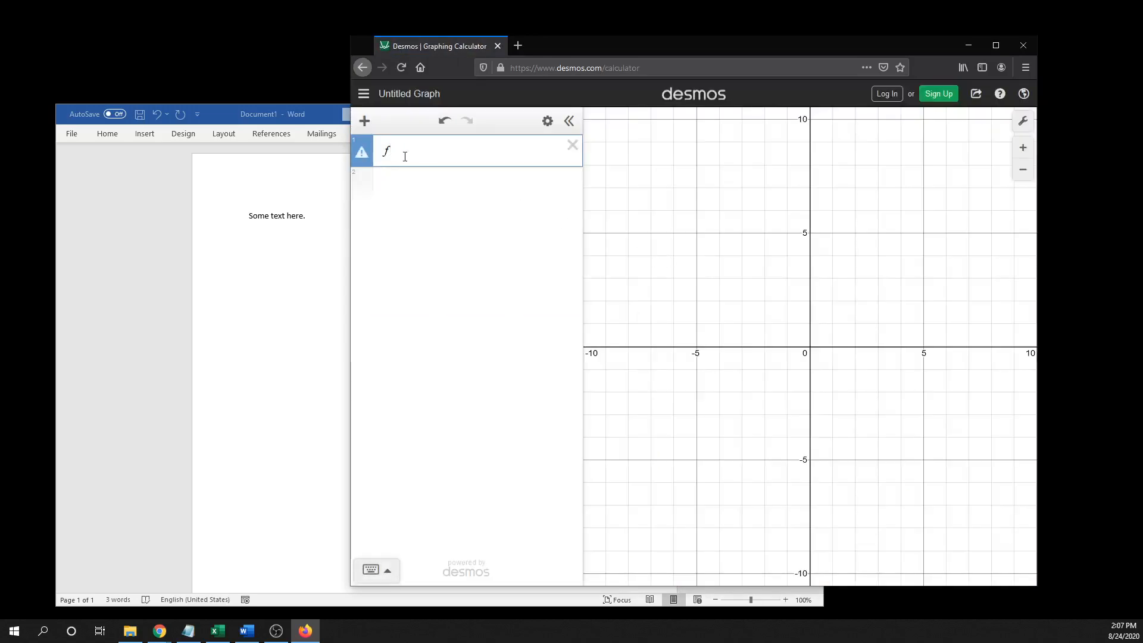
{"action": "type", "text": "(x)"}
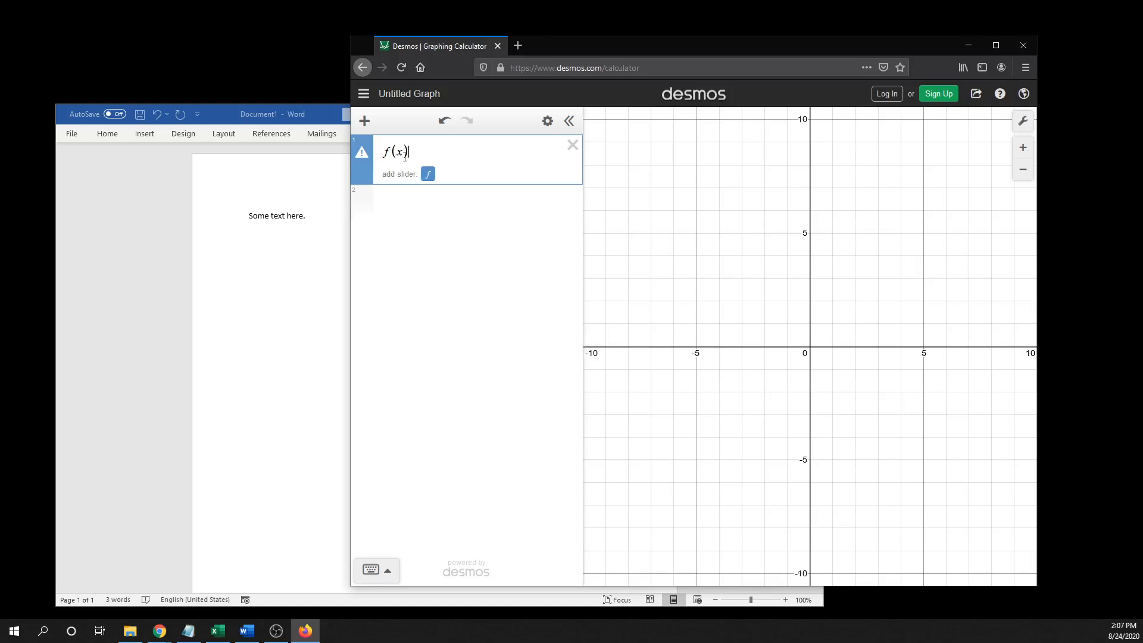
{"action": "type", "text": "=x"}
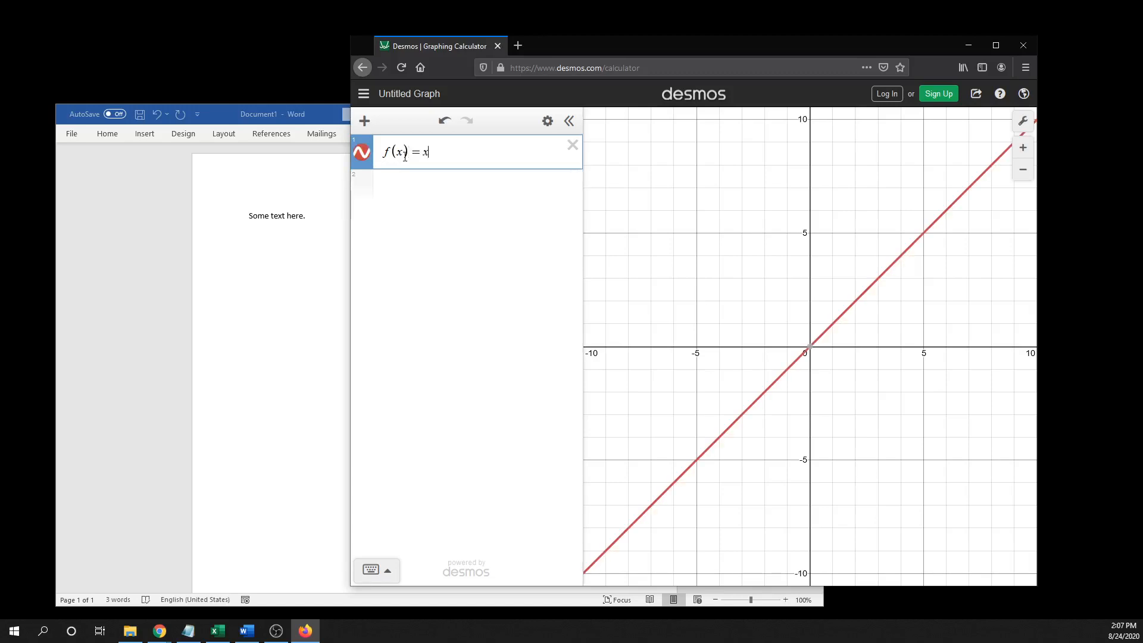
{"action": "type", "text": "^2"}
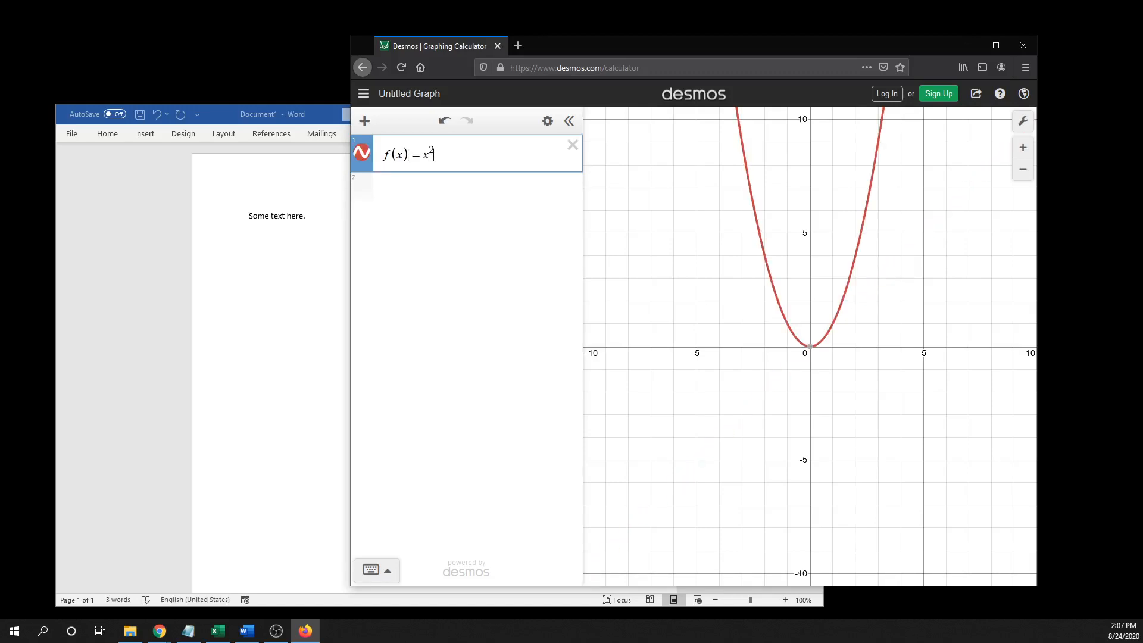
{"action": "type", "text": "-6x"}
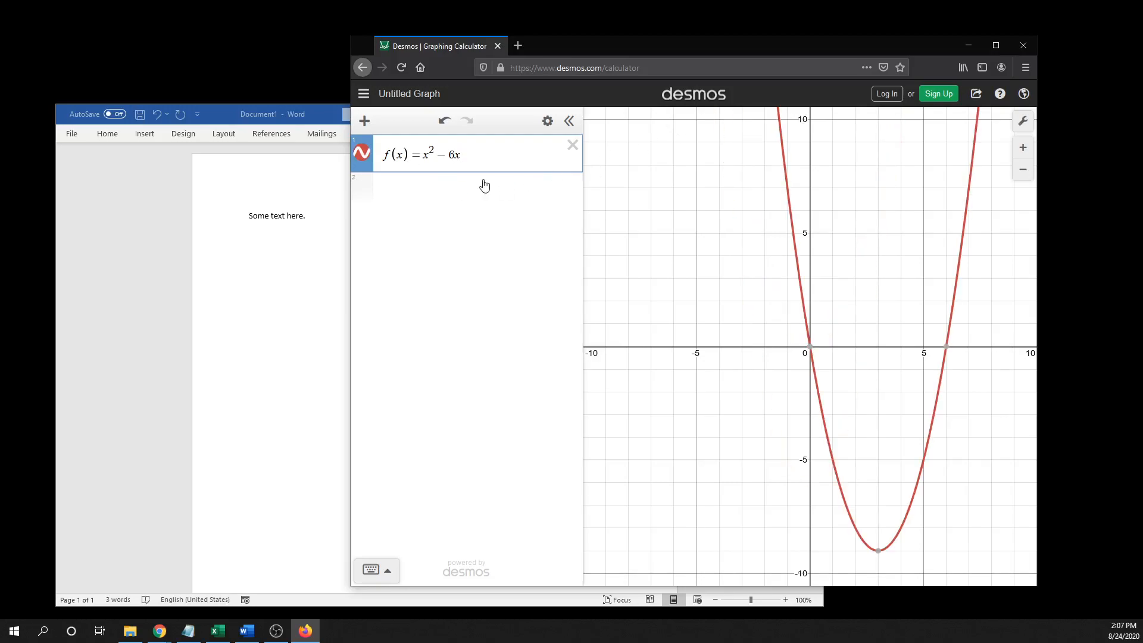
{"action": "mouse_move", "coordinate": [457, 192]}
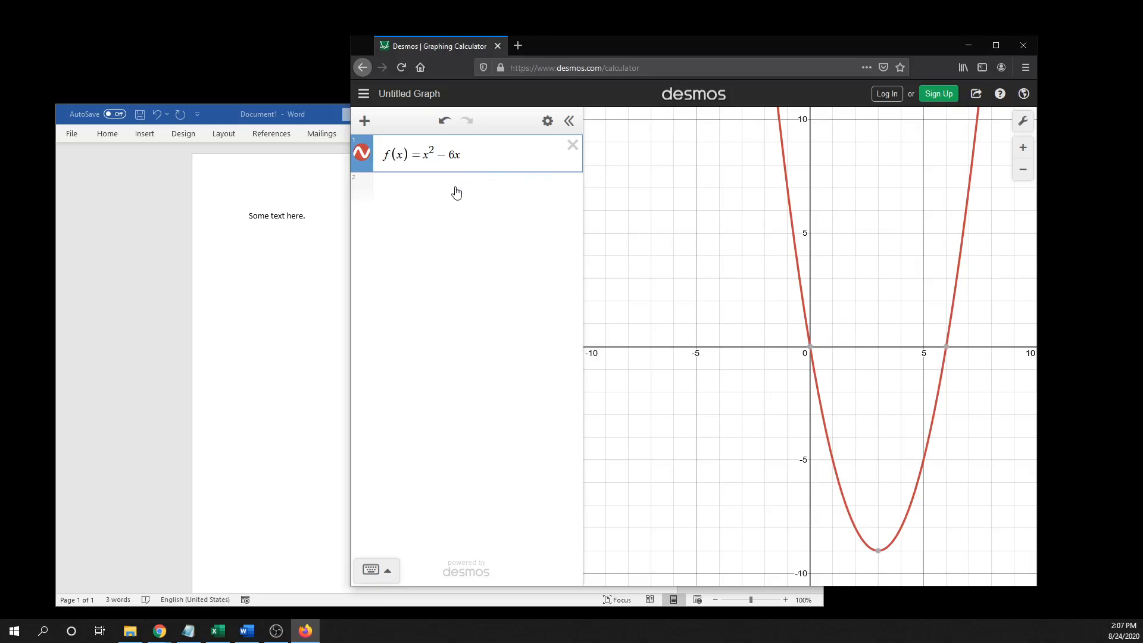
- Enter the second parabola y=1-x^2 on the next expression line, correcting a typo
{"action": "type", "text": "y"}
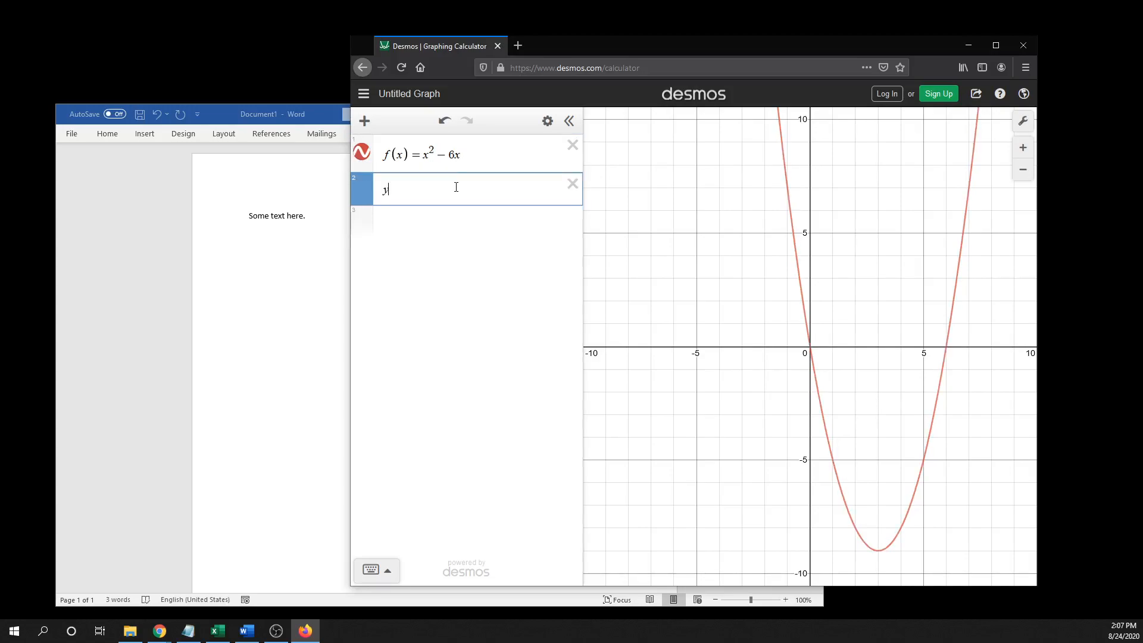
{"action": "type", "text": "= x"}
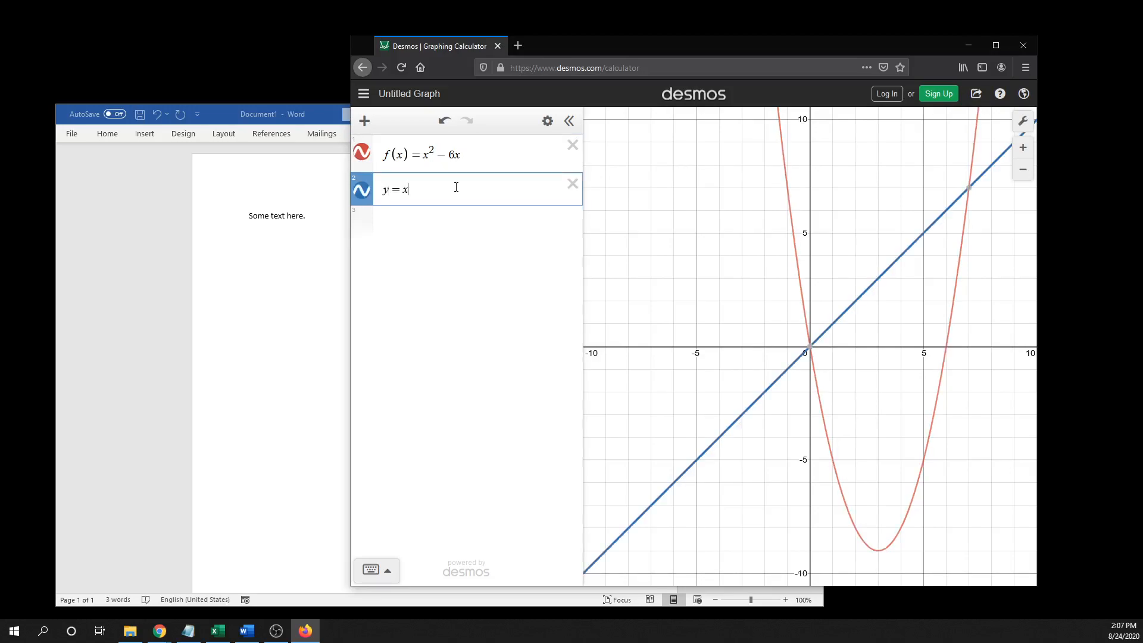
{"action": "key", "text": "Backspace"}
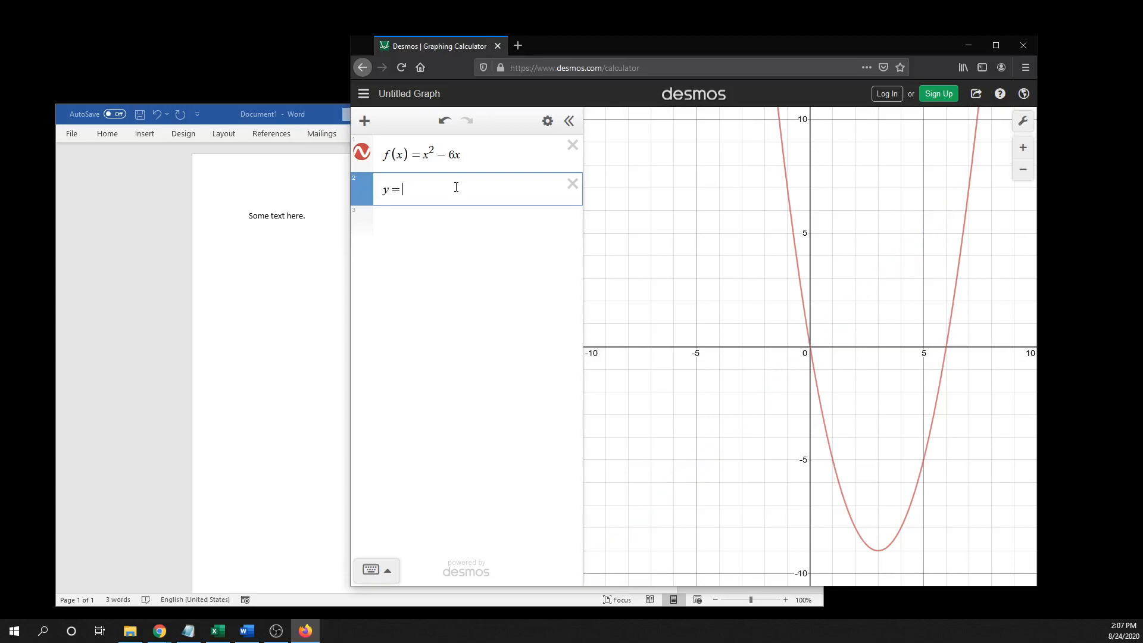
{"action": "type", "text": "1-x"}
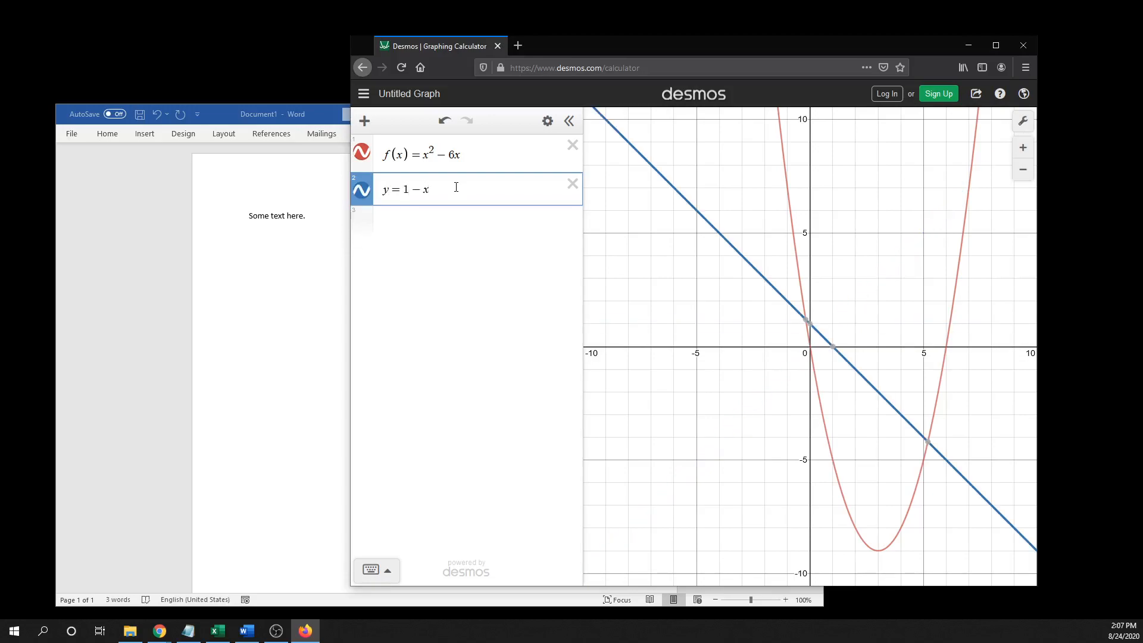
{"action": "type", "text": "^2"}
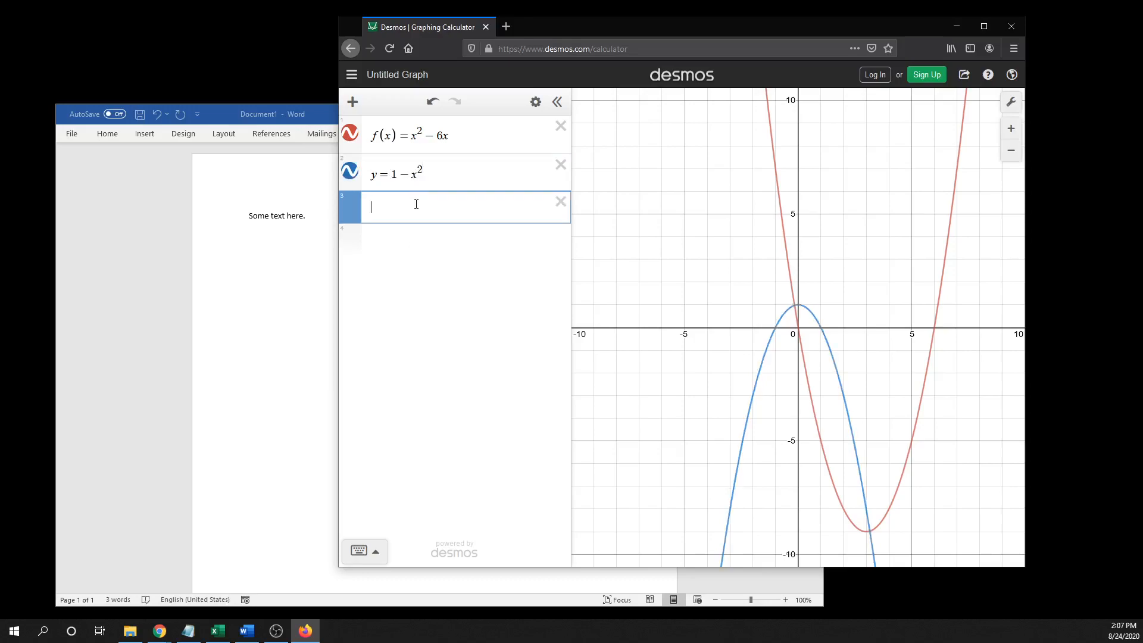
- Enter the circle x^2+y^2=2 on the third expression line
{"action": "type", "text": "x"}
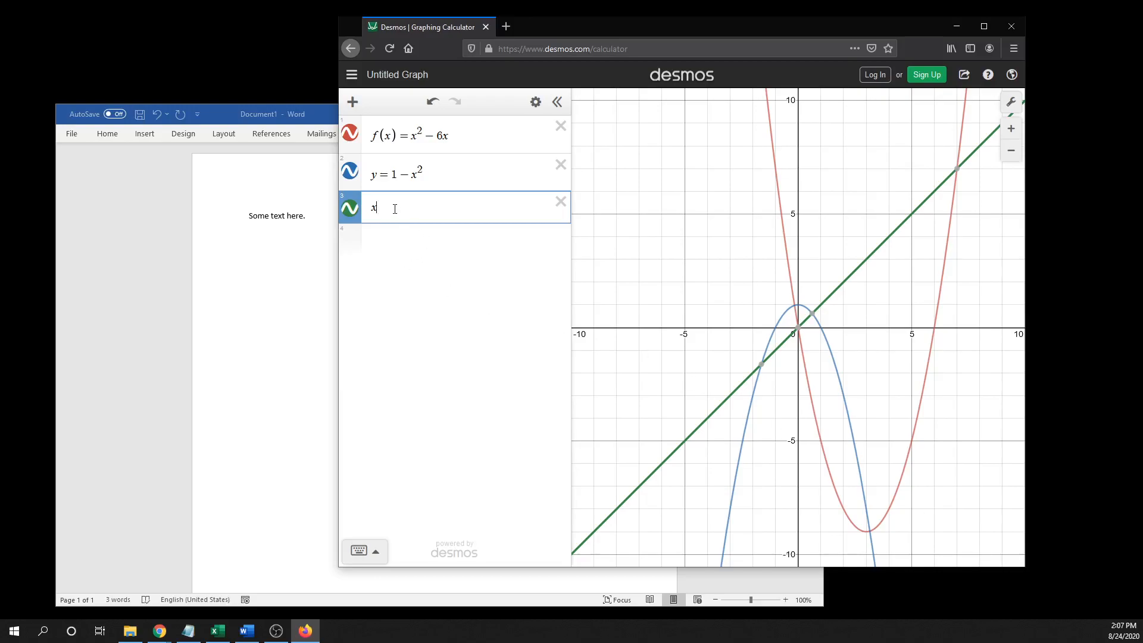
{"action": "type", "text": "^2"}
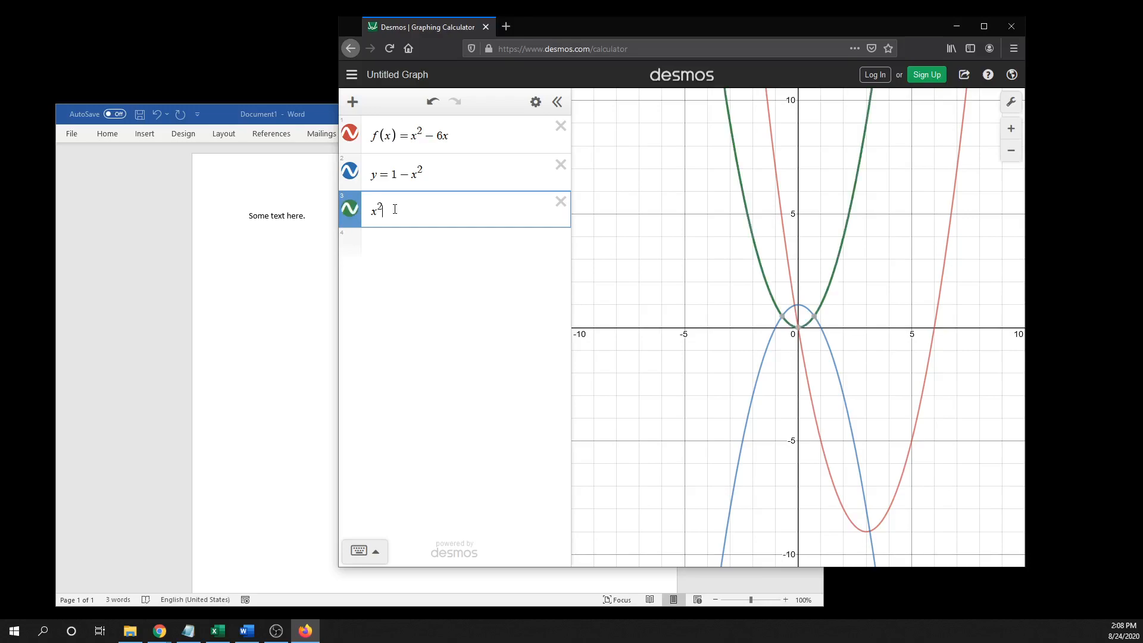
{"action": "type", "text": "+y"}
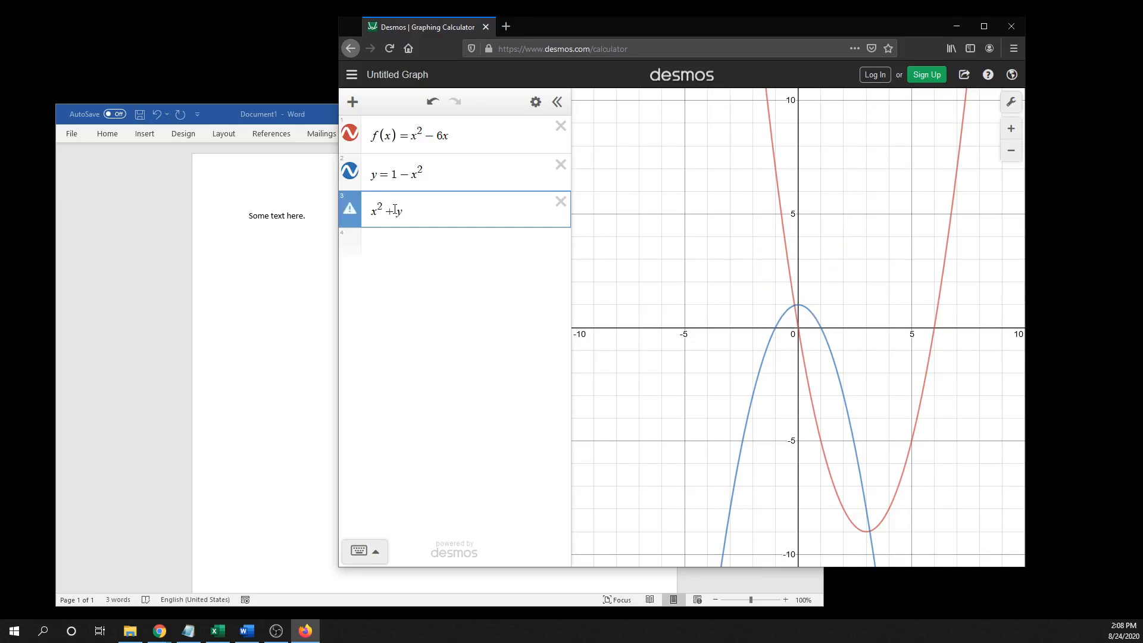
{"action": "type", "text": "2"}
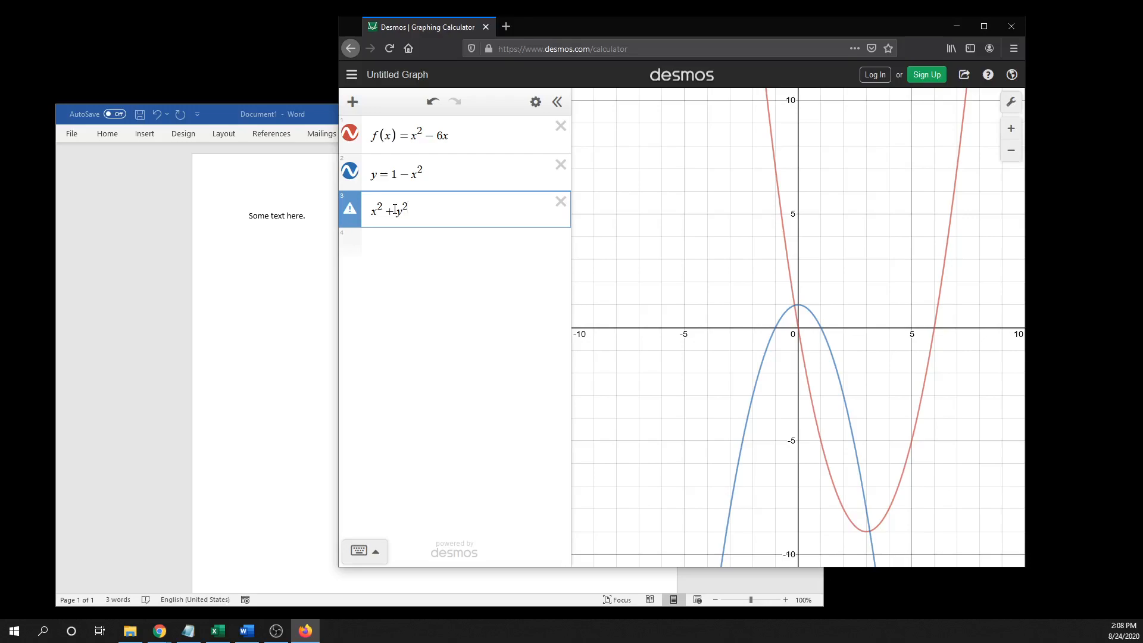
{"action": "type", "text": "= 2"}
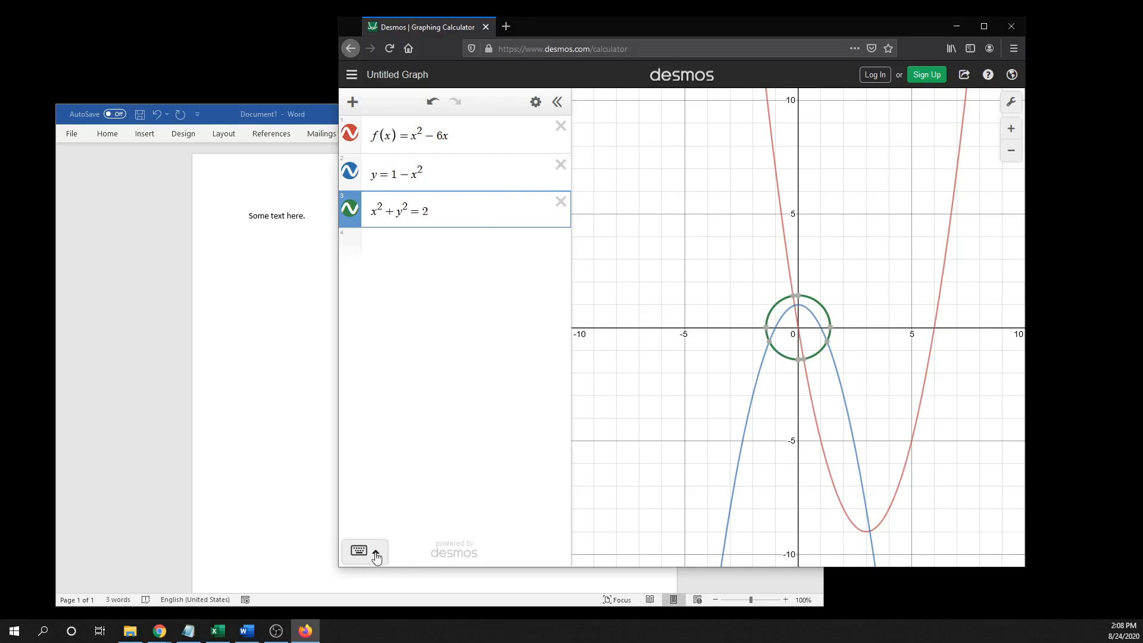
{"action": "left_click", "coordinate": [374, 557]}
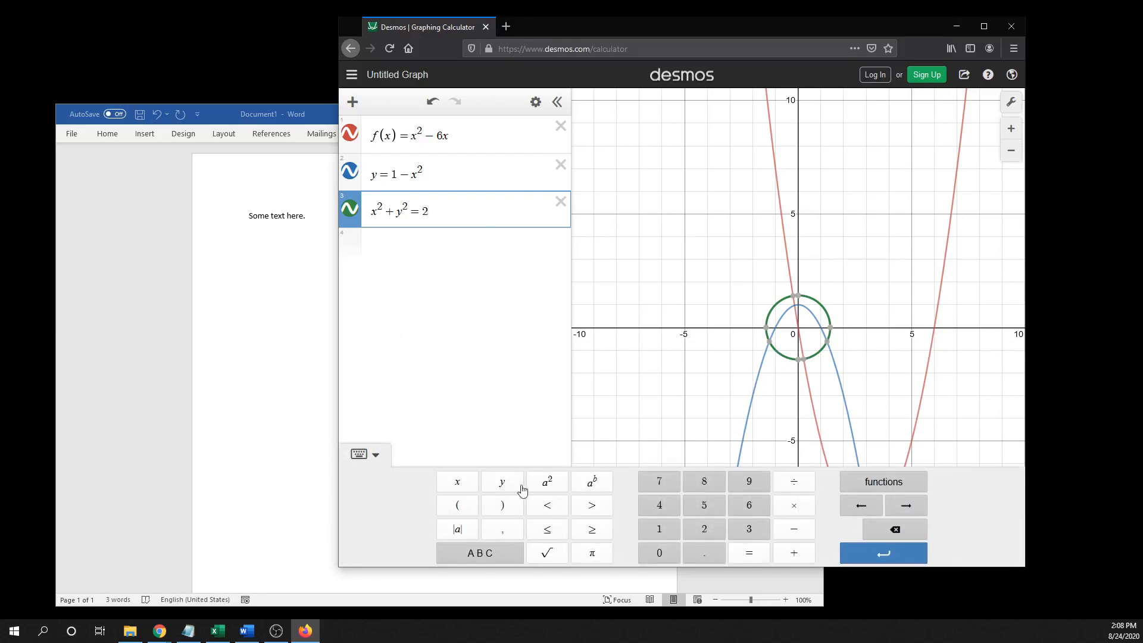
{"action": "mouse_move", "coordinate": [457, 482]}
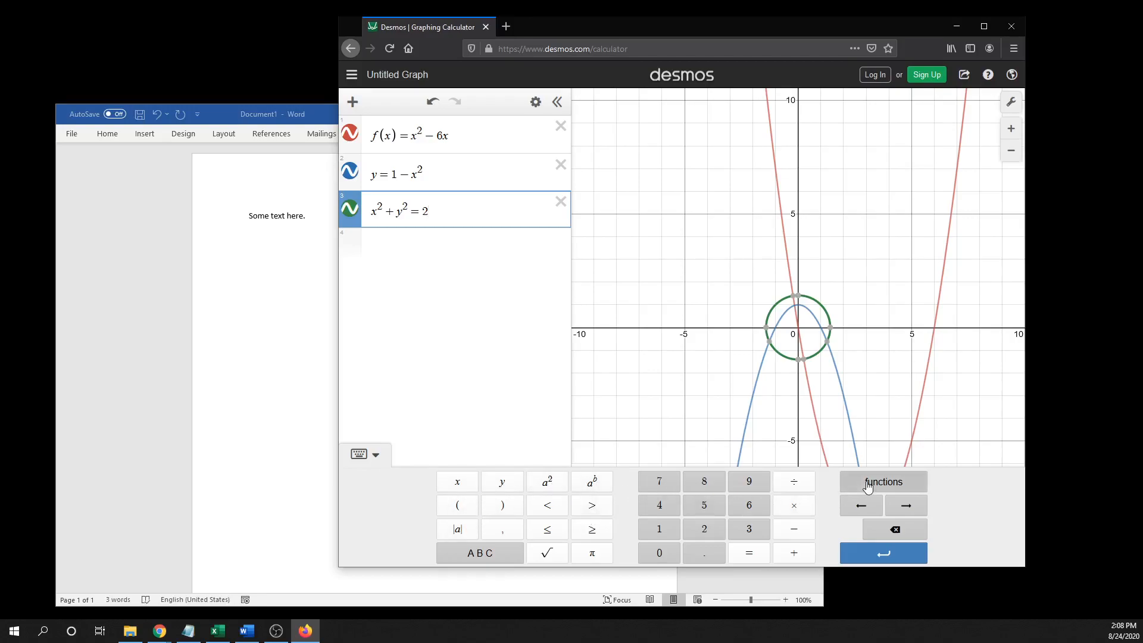
{"action": "left_click", "coordinate": [882, 481]}
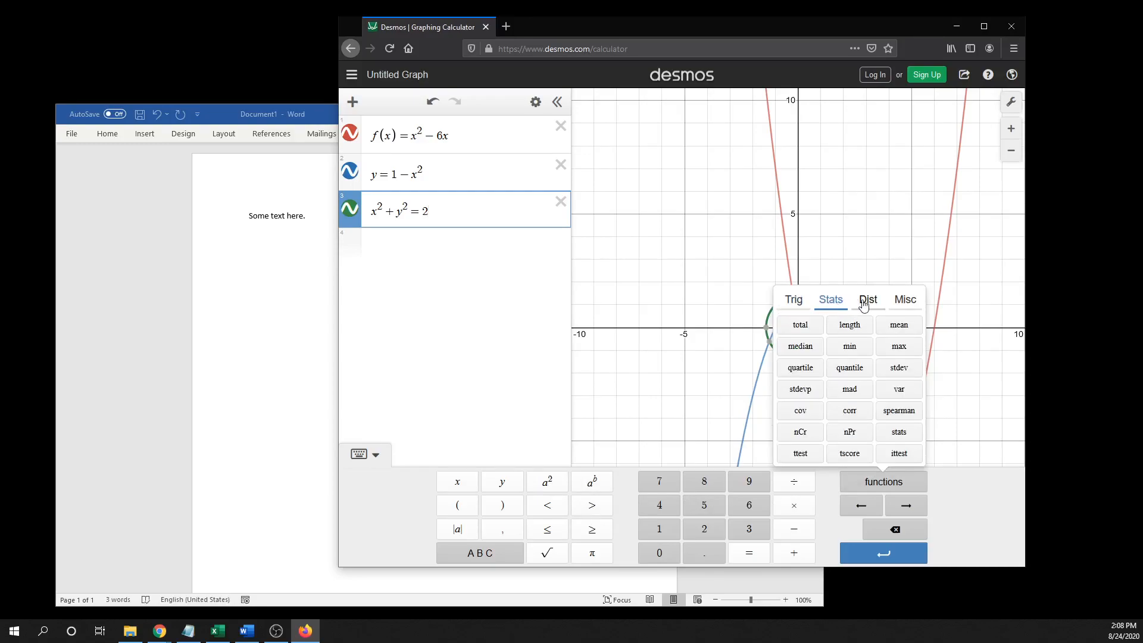
{"action": "left_click", "coordinate": [903, 299]}
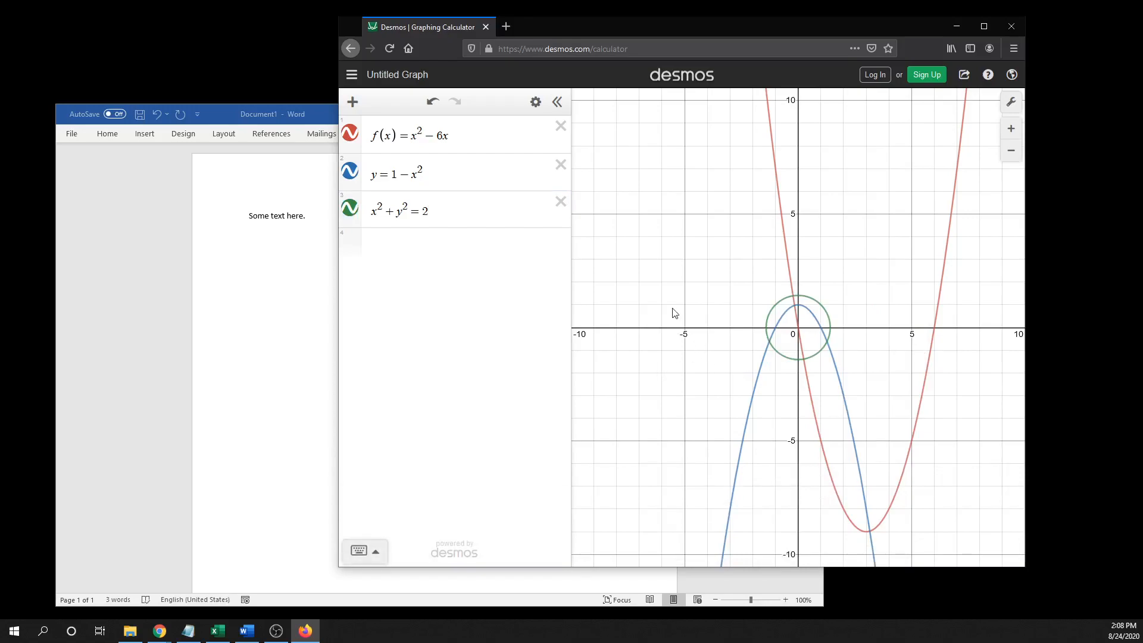
{"action": "mouse_move", "coordinate": [1012, 103]}
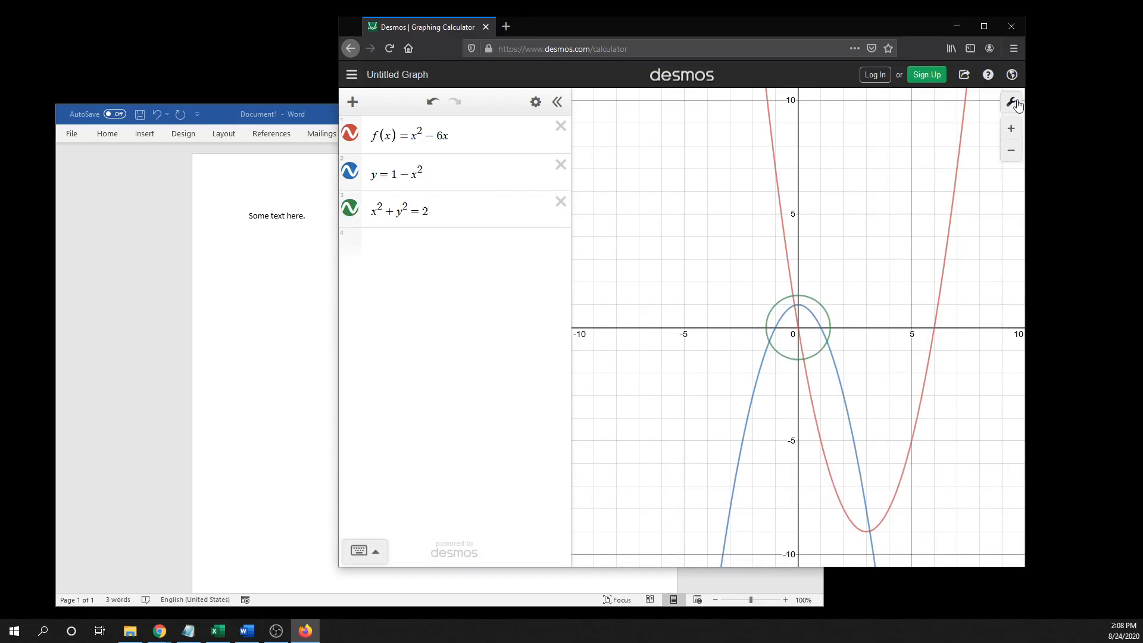
- Enable Projector Mode in the graph settings and widen the browser window
{"action": "left_click", "coordinate": [1013, 102]}
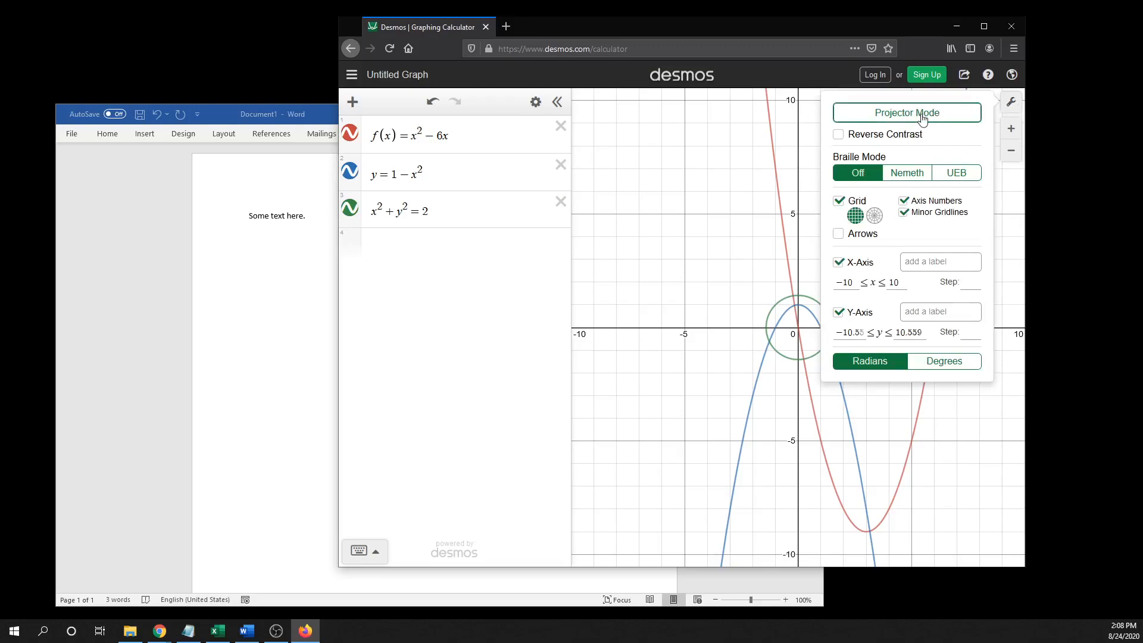
{"action": "left_click", "coordinate": [1011, 101]}
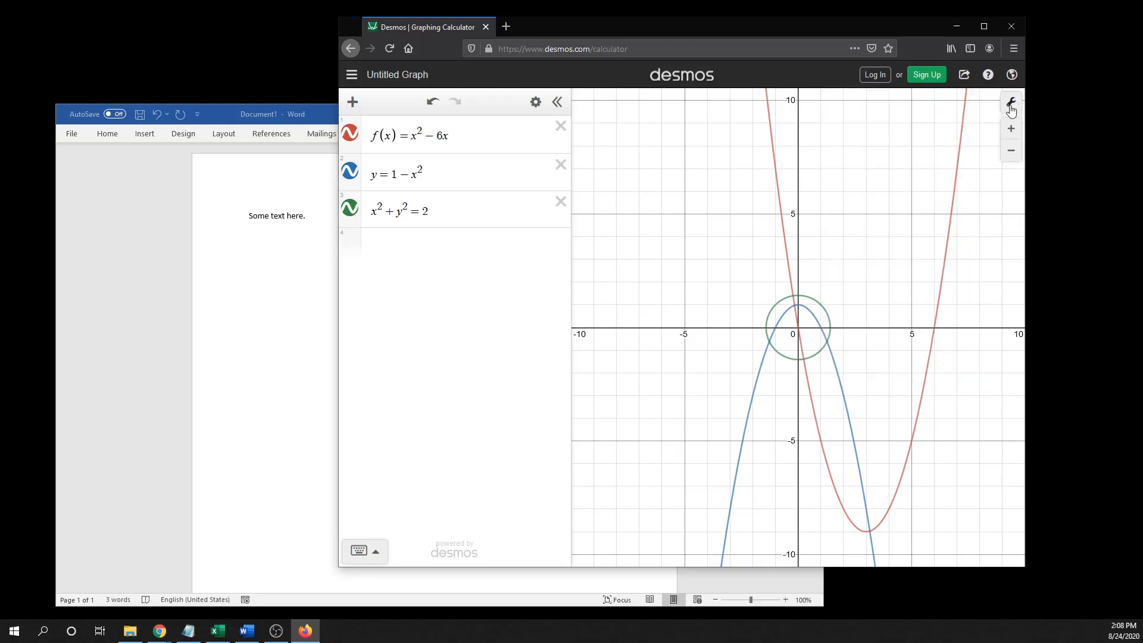
{"action": "left_click", "coordinate": [1011, 101]}
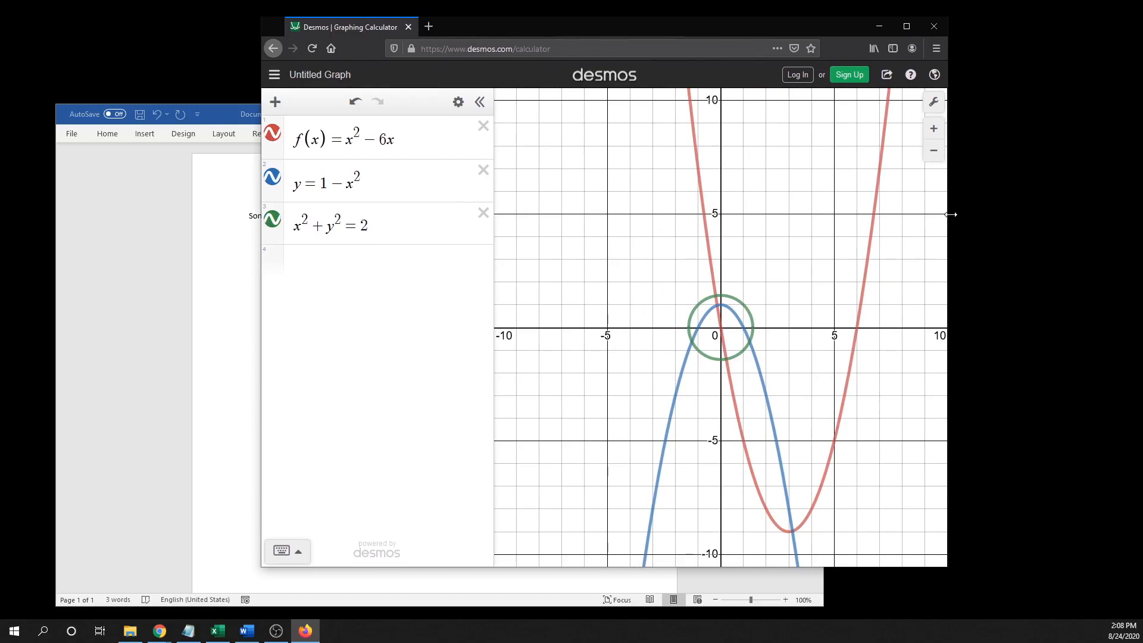
{"action": "left_click", "coordinate": [934, 101]}
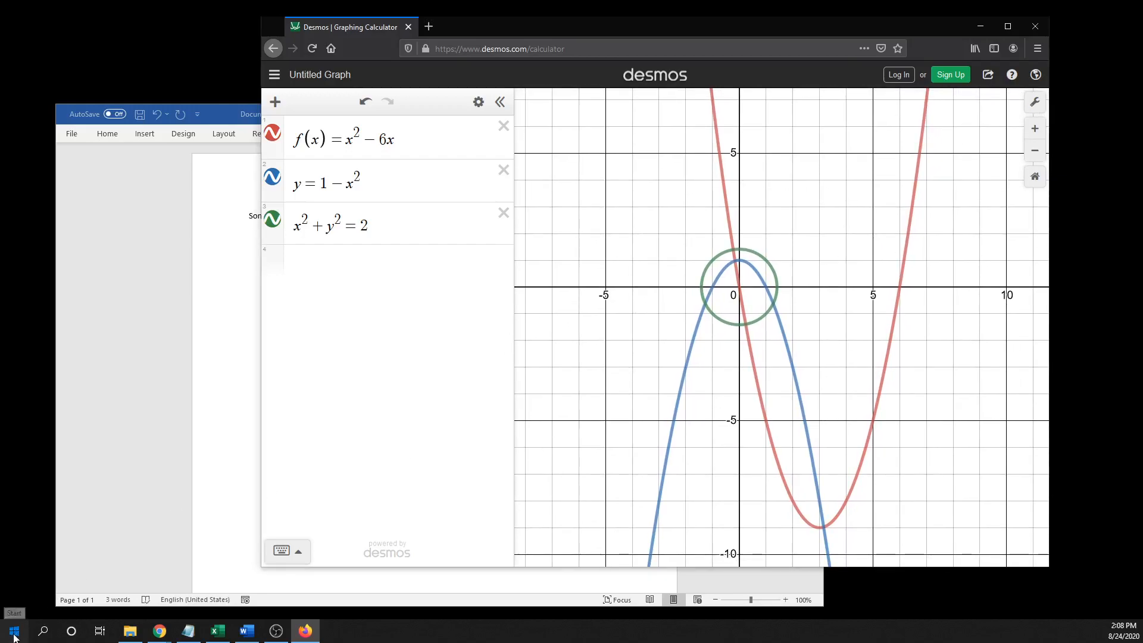
- Expand the Windows Accessories folder in the Start menu to reach Snipping Tool
{"action": "left_click", "coordinate": [12, 630]}
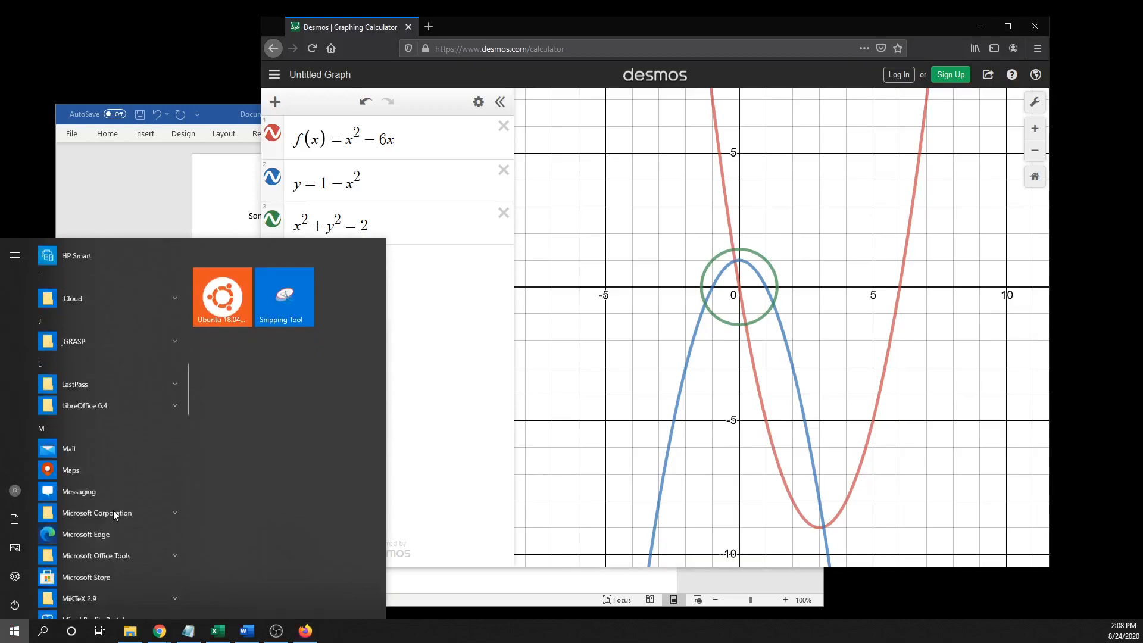
{"action": "scroll", "scroll_direction": "down", "scroll_amount": 3}
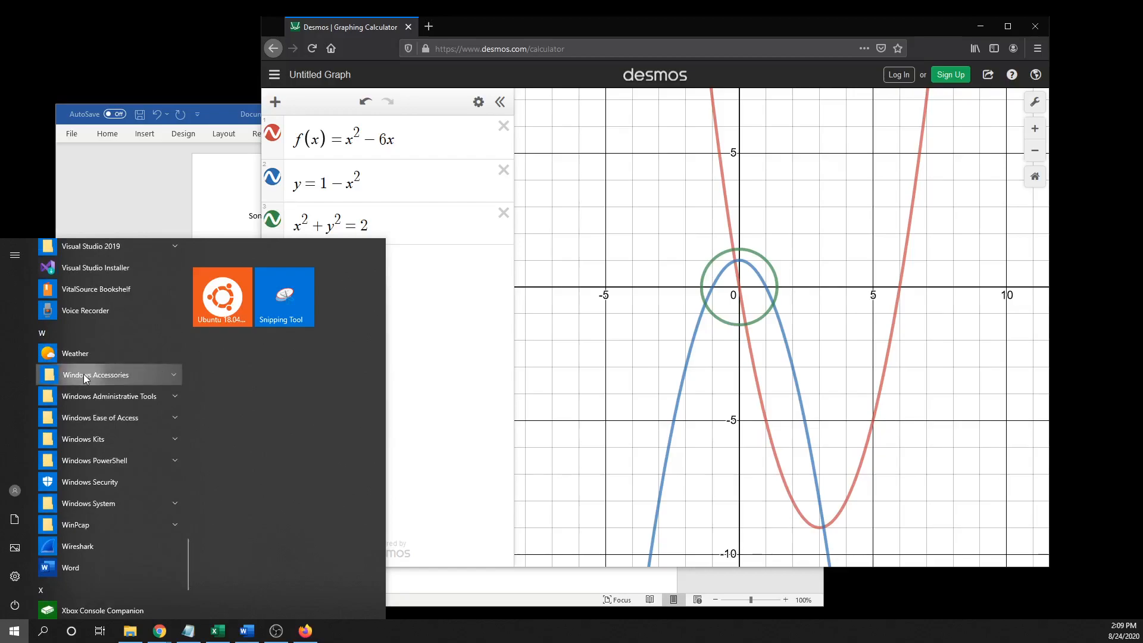
{"action": "left_click", "coordinate": [95, 374]}
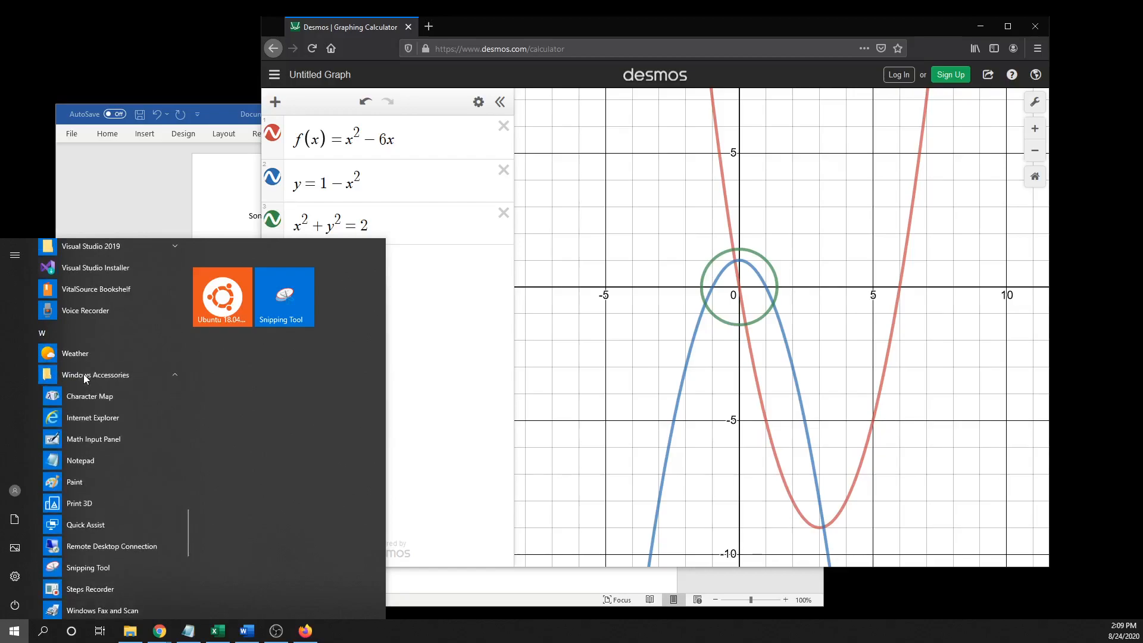
{"action": "mouse_move", "coordinate": [87, 567]}
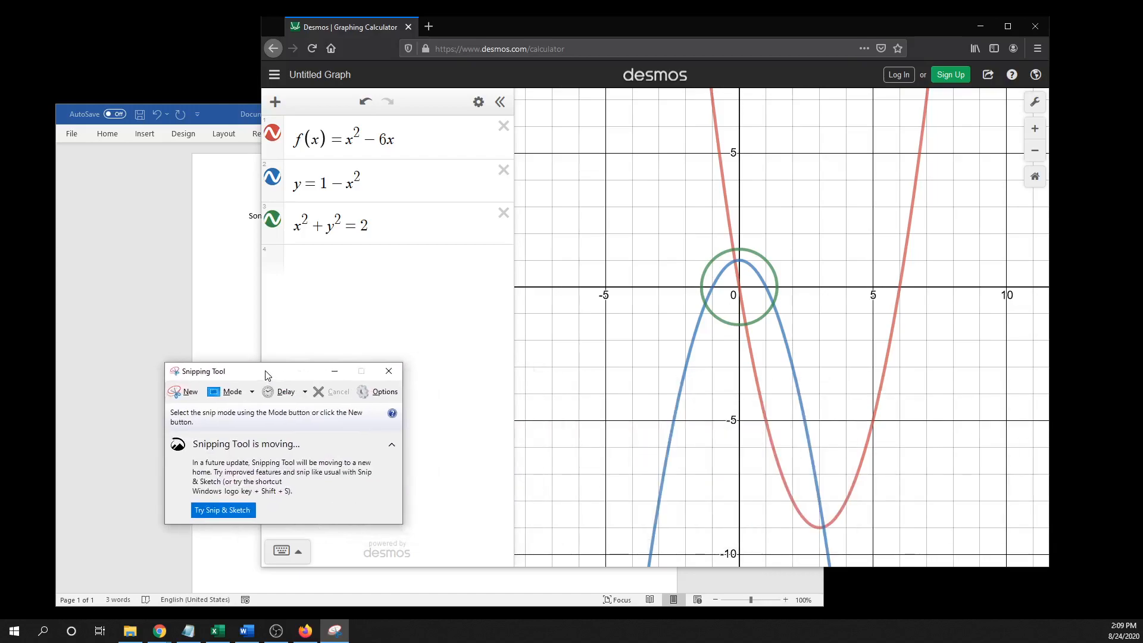
{"action": "mouse_move", "coordinate": [285, 392]}
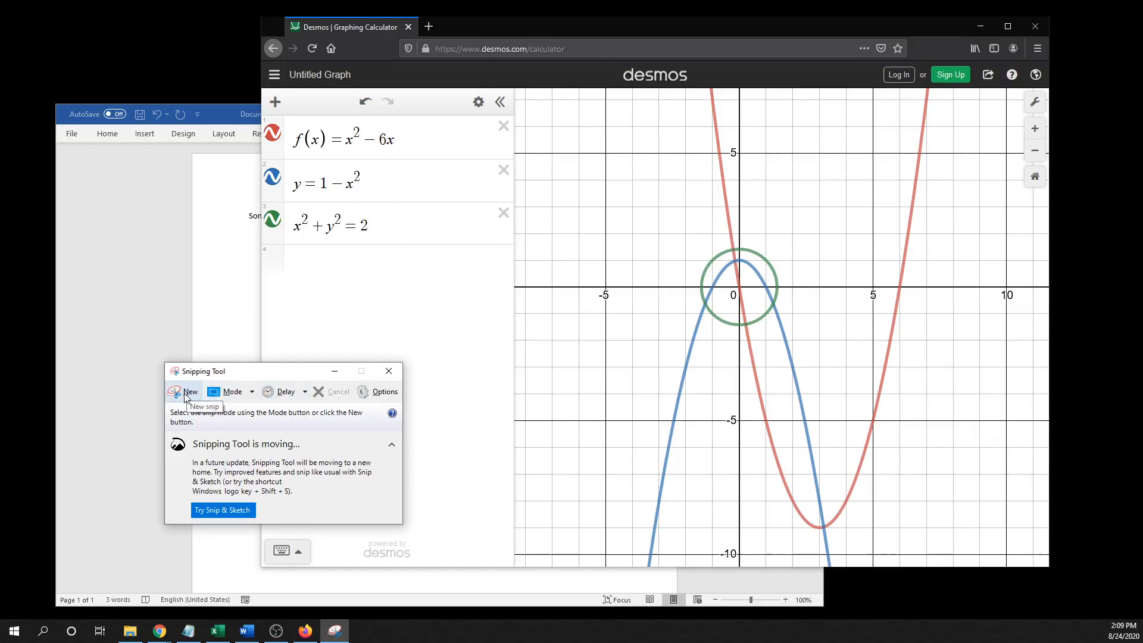
- Capture a new rectangular snip around the Desmos graph of the parabolas and circle
{"action": "left_click", "coordinate": [188, 391]}
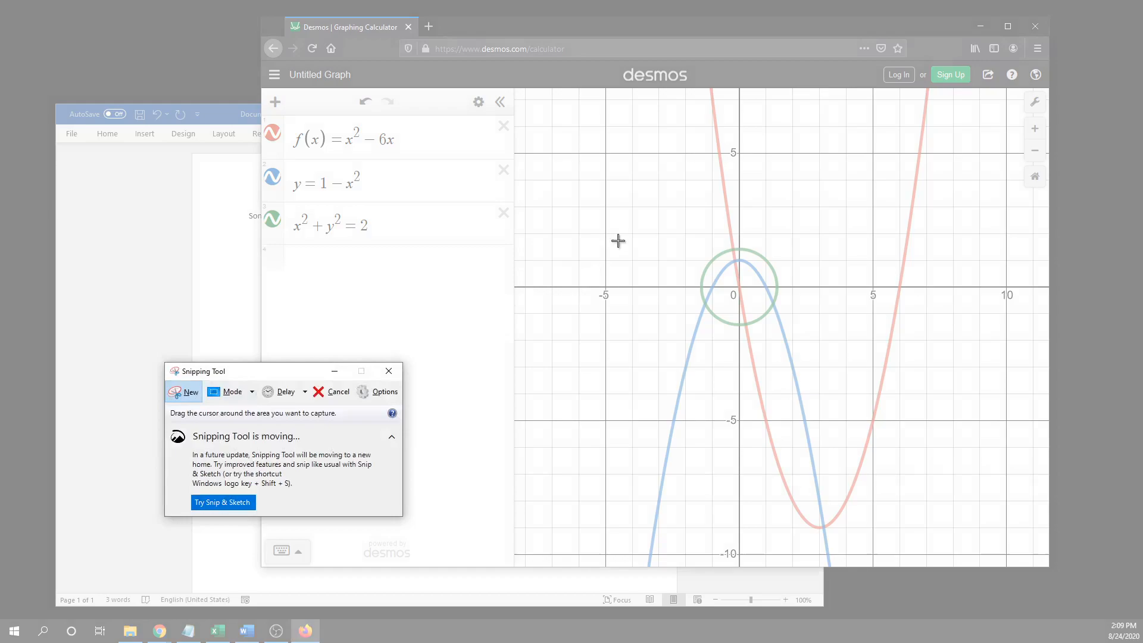
{"action": "mouse_move", "coordinate": [909, 284]}
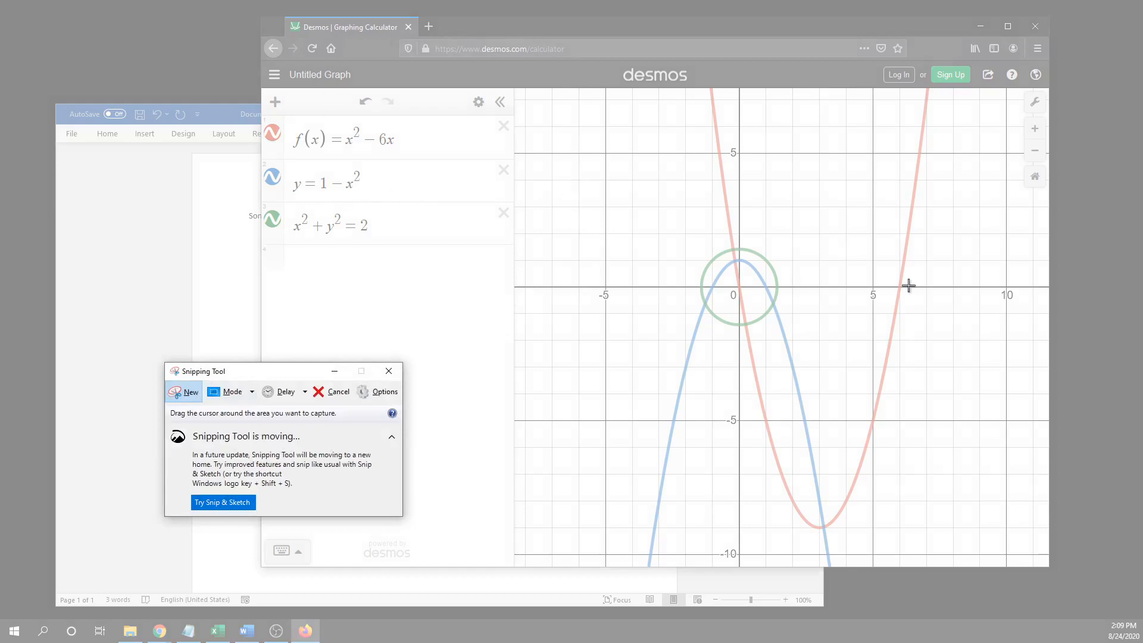
{"action": "mouse_move", "coordinate": [571, 190]}
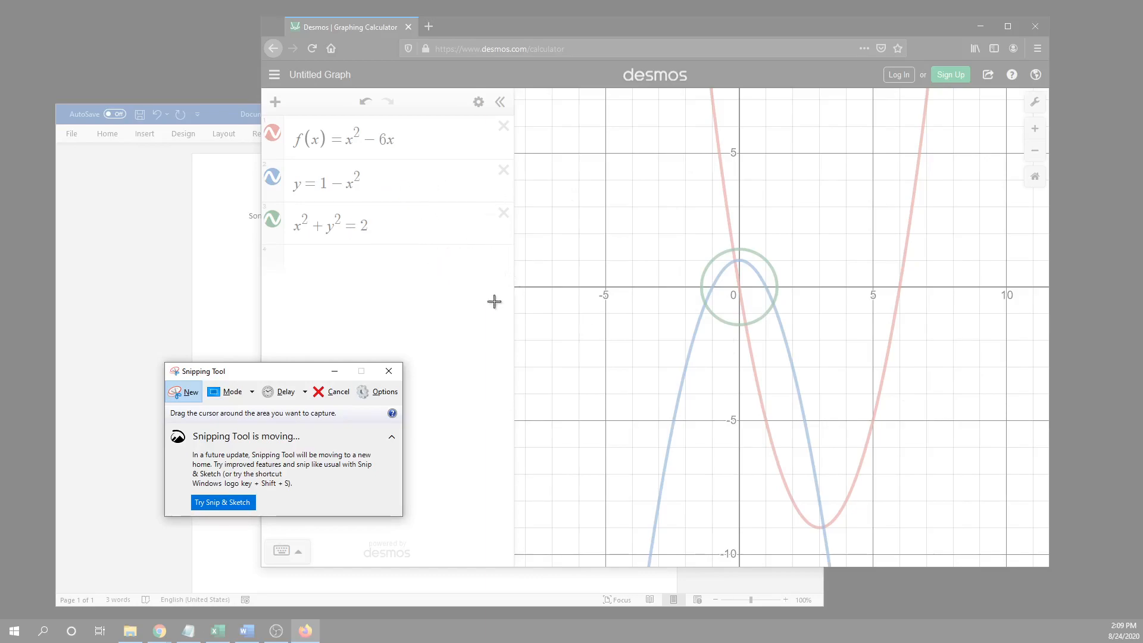
{"action": "mouse_move", "coordinate": [577, 278]}
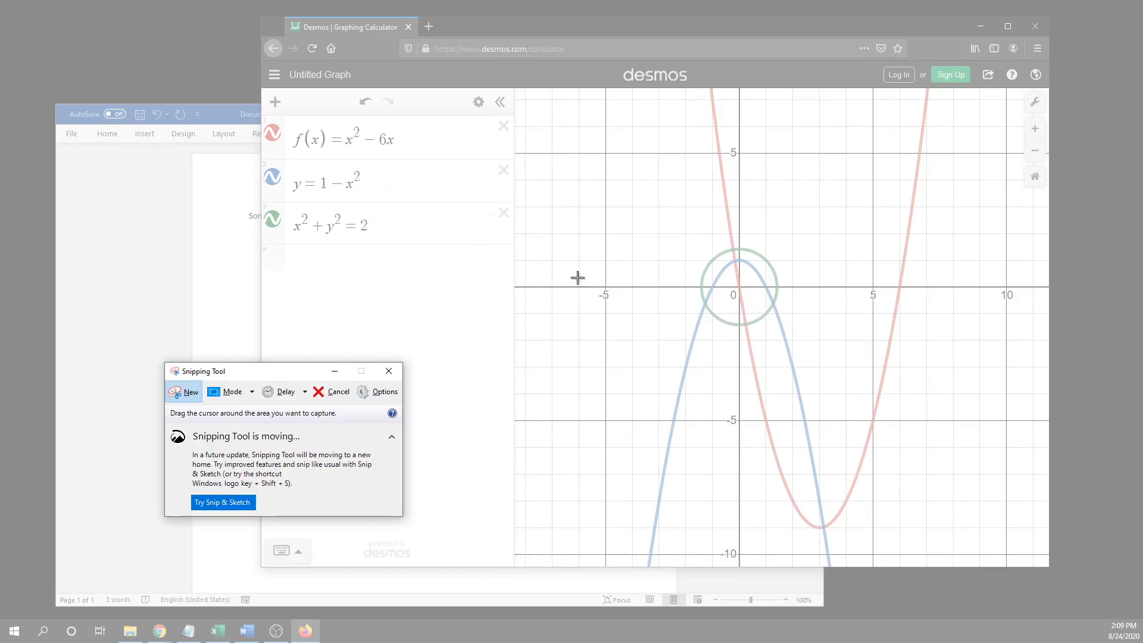
{"action": "mouse_move", "coordinate": [591, 181]}
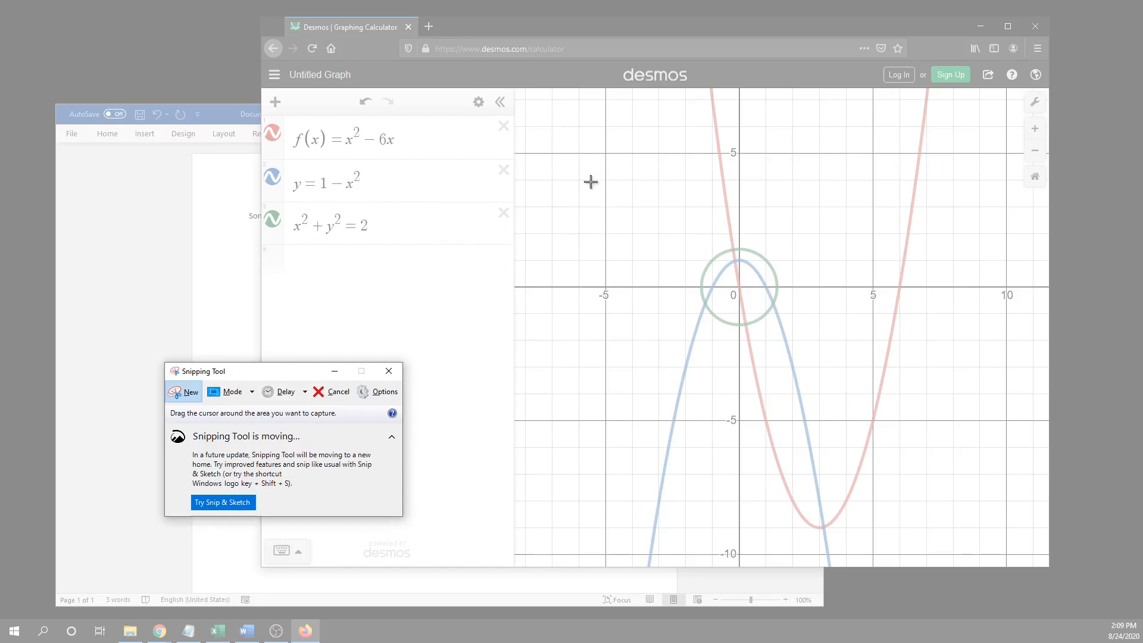
{"action": "mouse_move", "coordinate": [574, 154]}
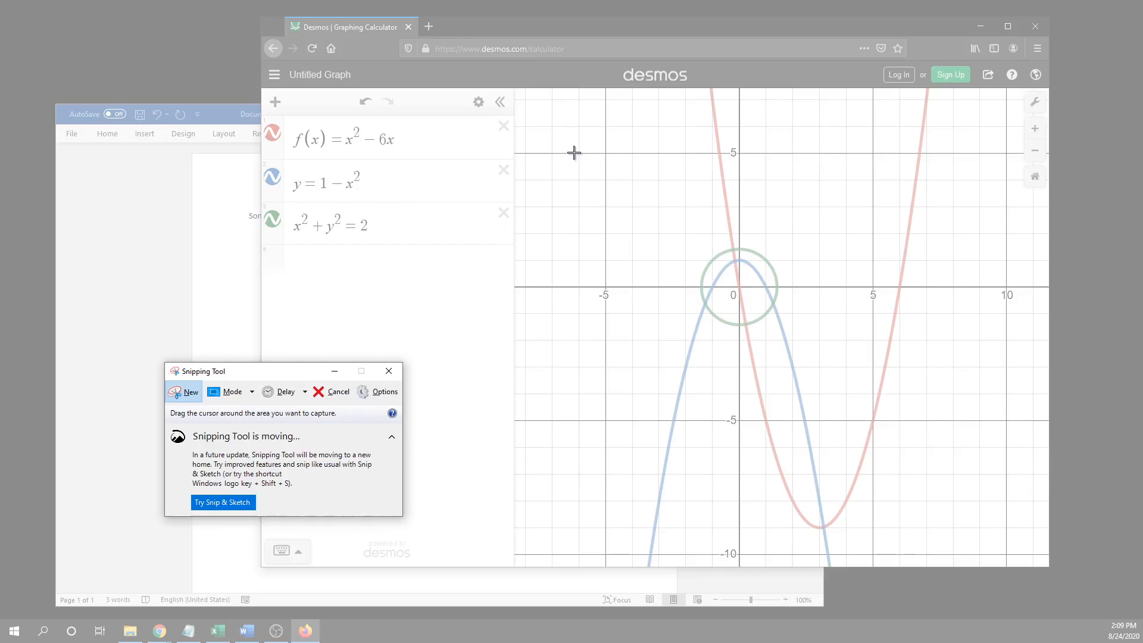
{"action": "mouse_move", "coordinate": [573, 153]}
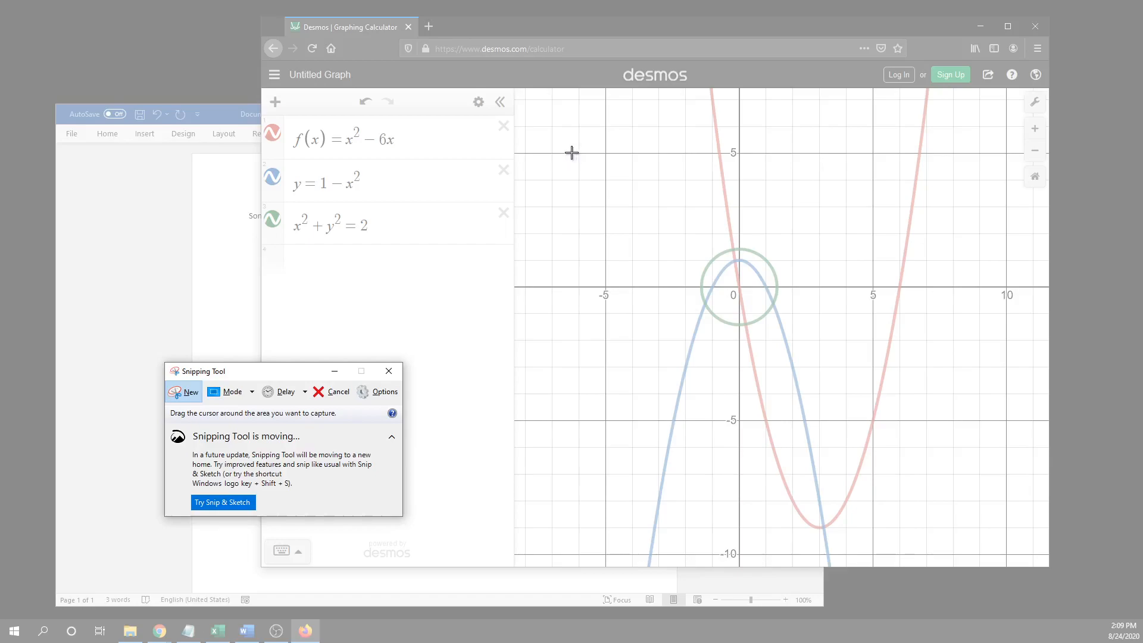
{"action": "left_click_drag", "start_coordinate": [572, 153], "coordinate": [838, 460]}
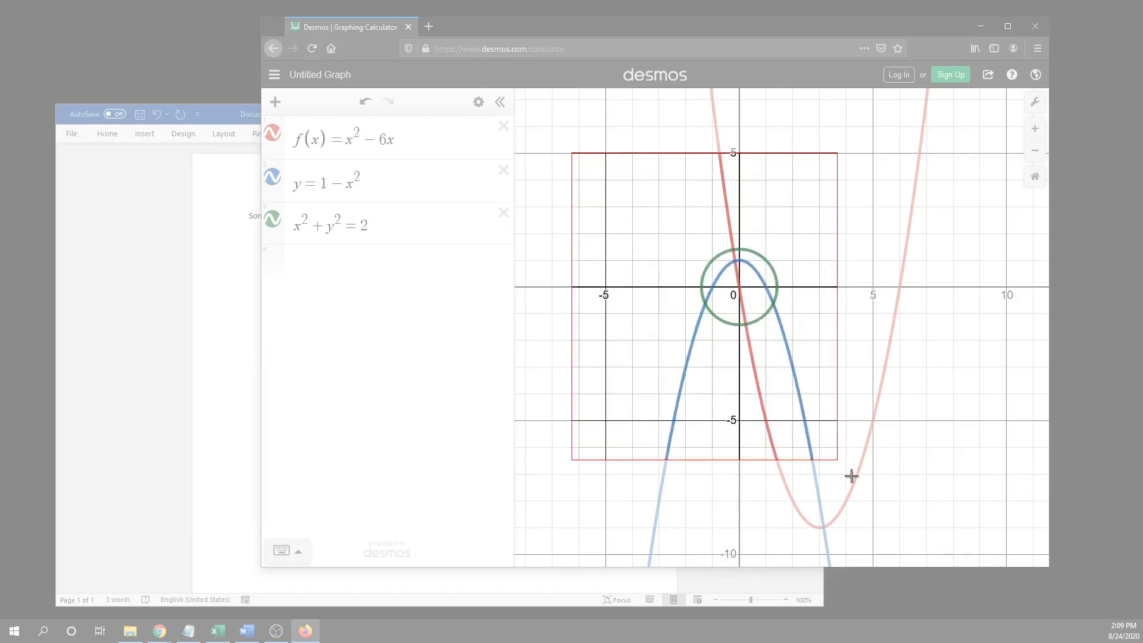
{"action": "left_click_drag", "start_coordinate": [851, 477], "coordinate": [990, 544]}
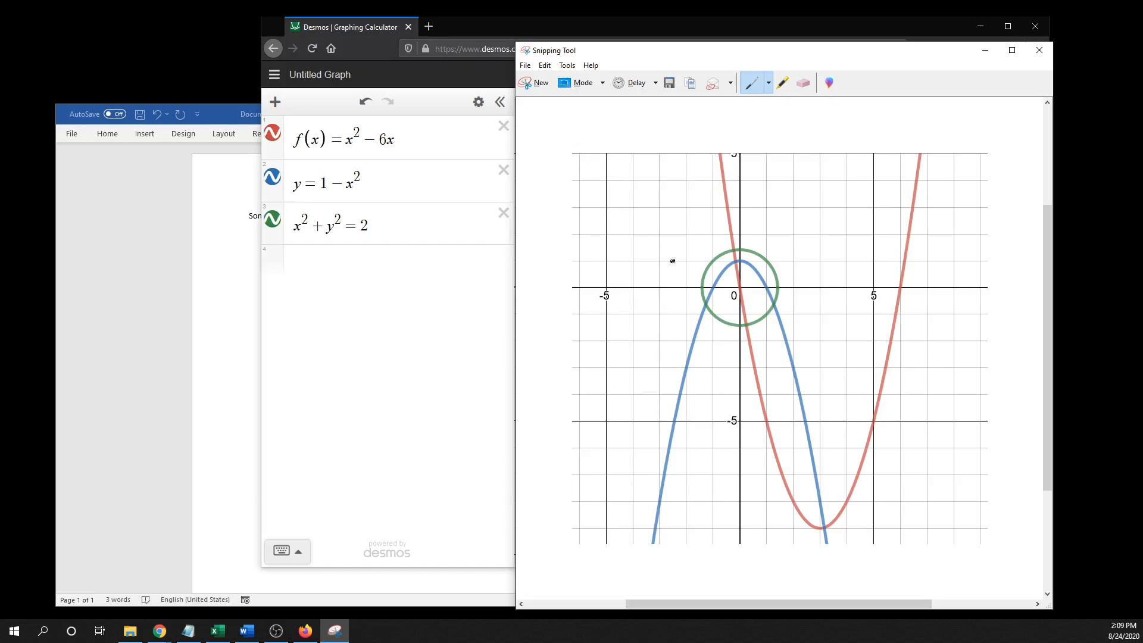
{"action": "mouse_move", "coordinate": [961, 545]}
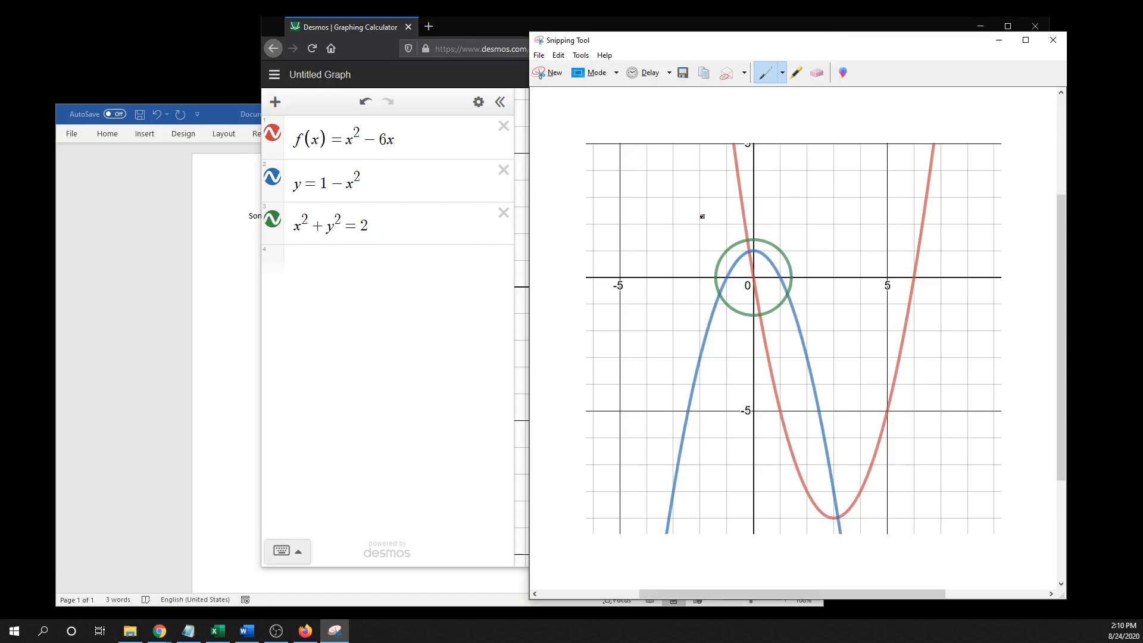
- Copy the captured graph snip and bring the Word document forward
{"action": "right_click", "coordinate": [701, 216]}
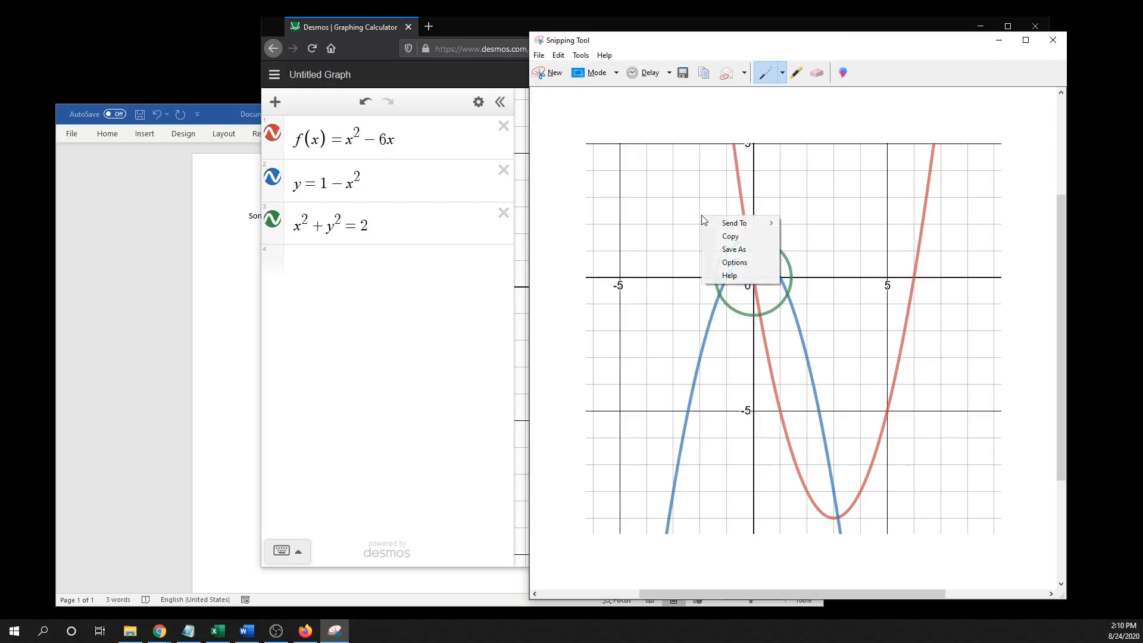
{"action": "left_click", "coordinate": [730, 236]}
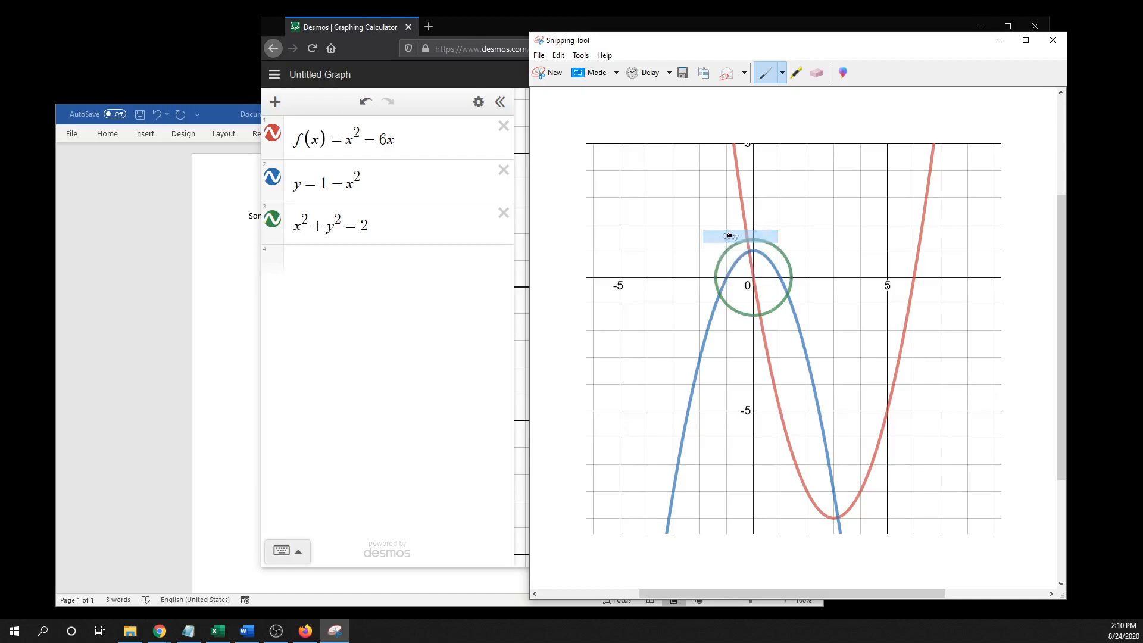
{"action": "left_click", "coordinate": [247, 631]}
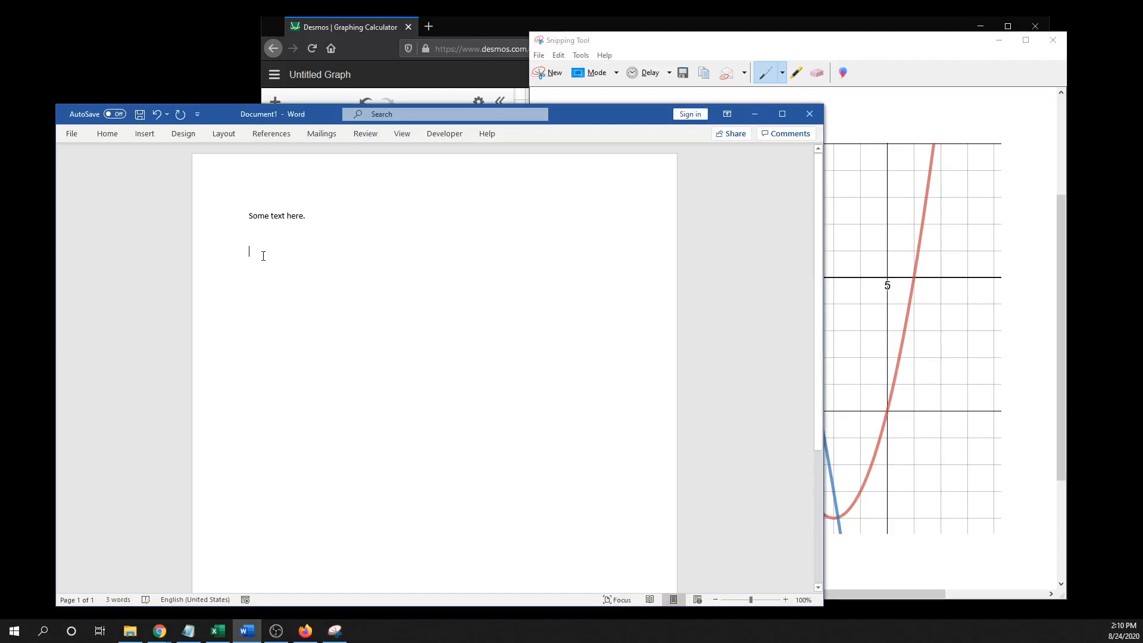
- Paste the graph image below the text with Ctrl+V and select it
{"action": "right_click", "coordinate": [262, 255]}
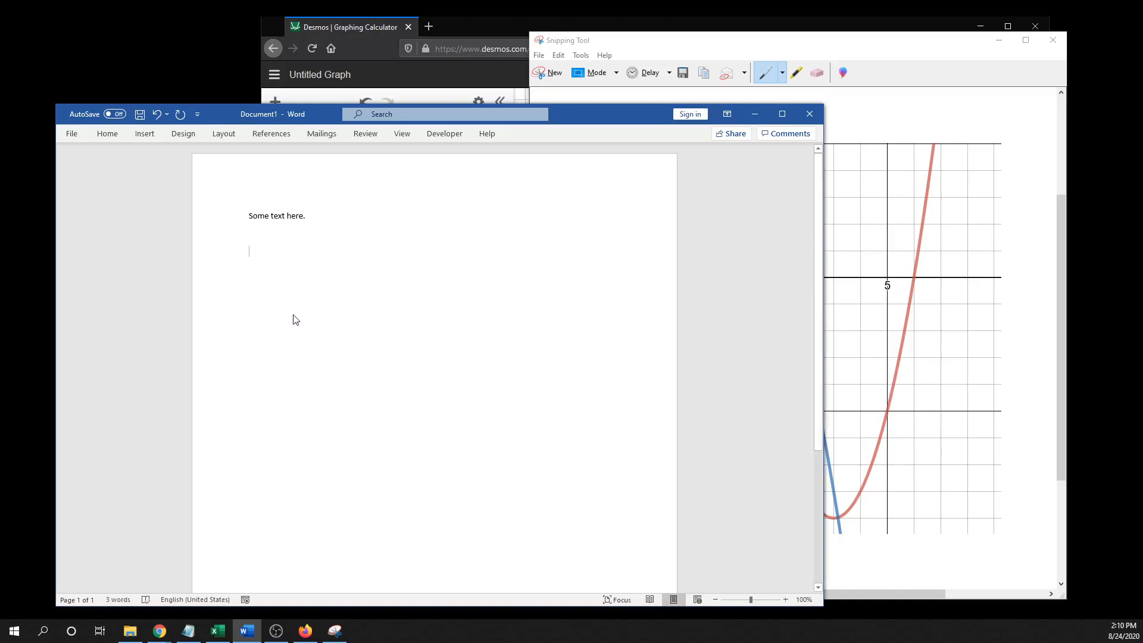
{"action": "key", "text": "ctrl+v"}
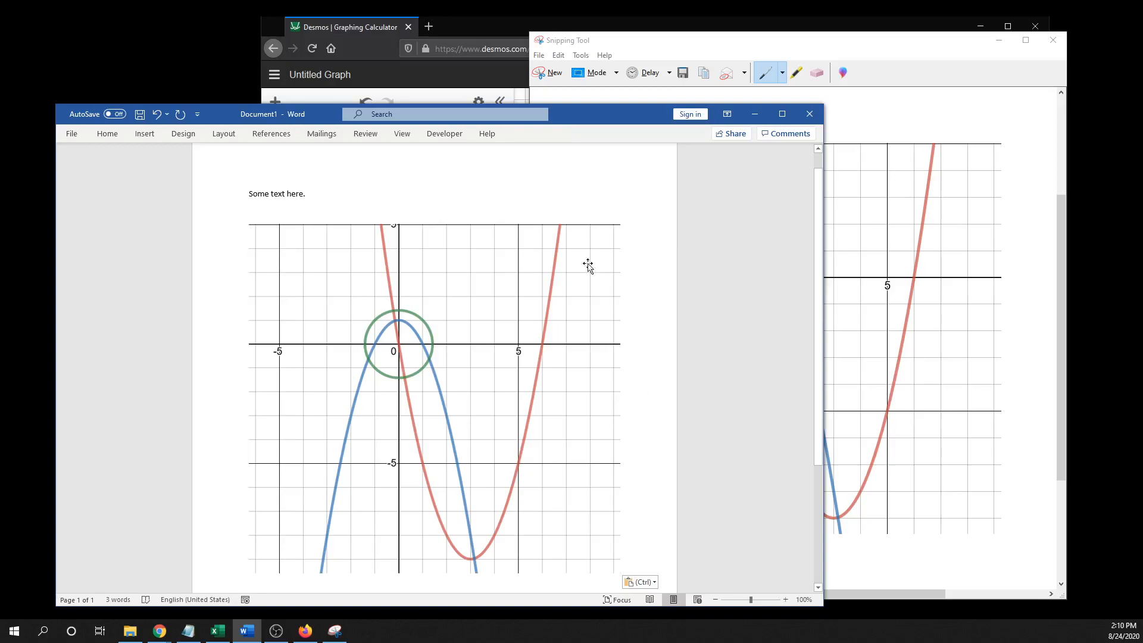
{"action": "mouse_move", "coordinate": [483, 187]}
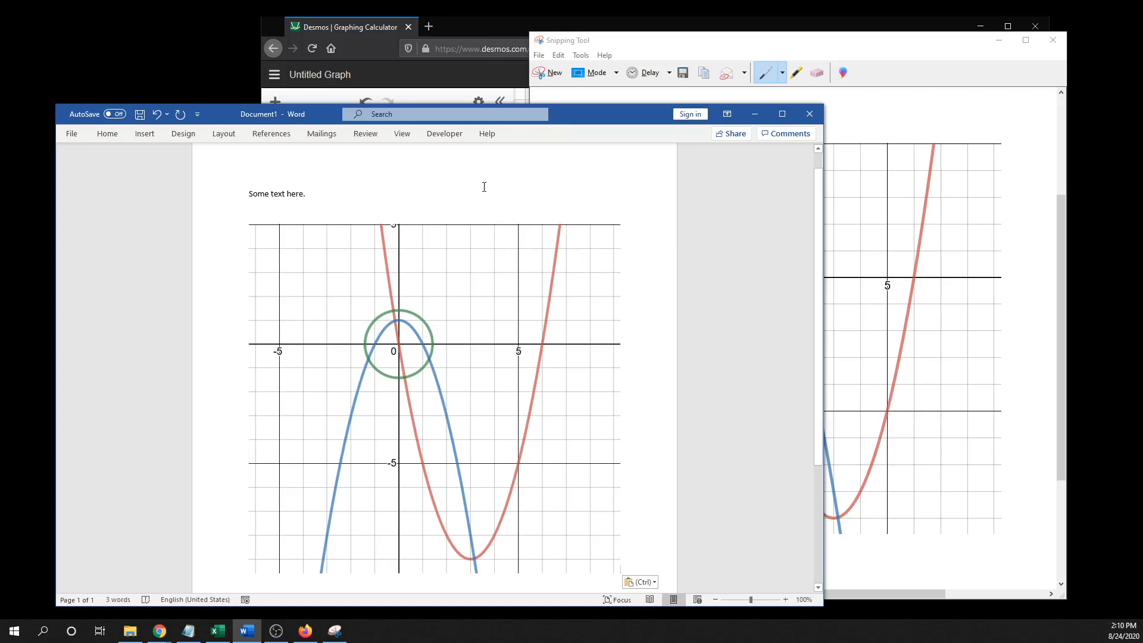
{"action": "mouse_move", "coordinate": [480, 341]}
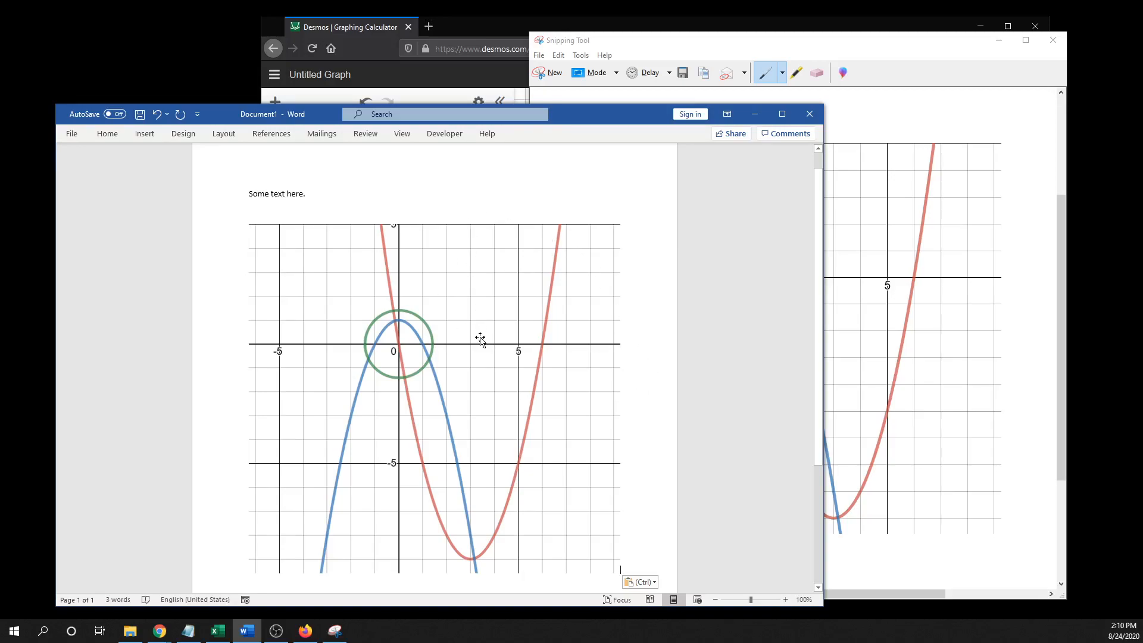
{"action": "left_click", "coordinate": [433, 343]}
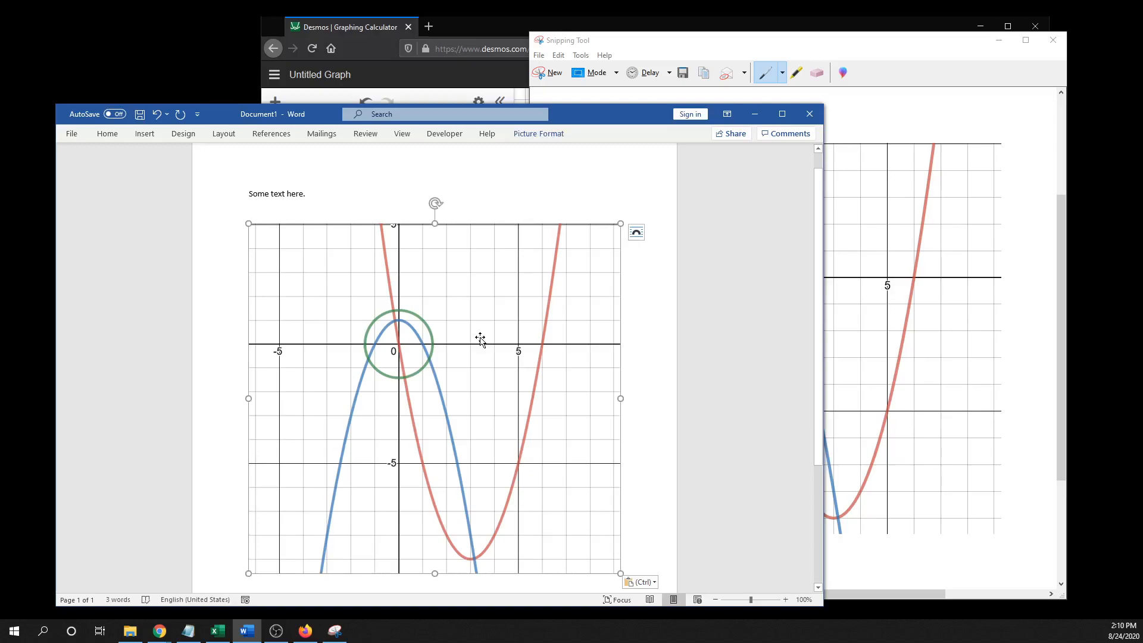
{"action": "mouse_move", "coordinate": [453, 367]}
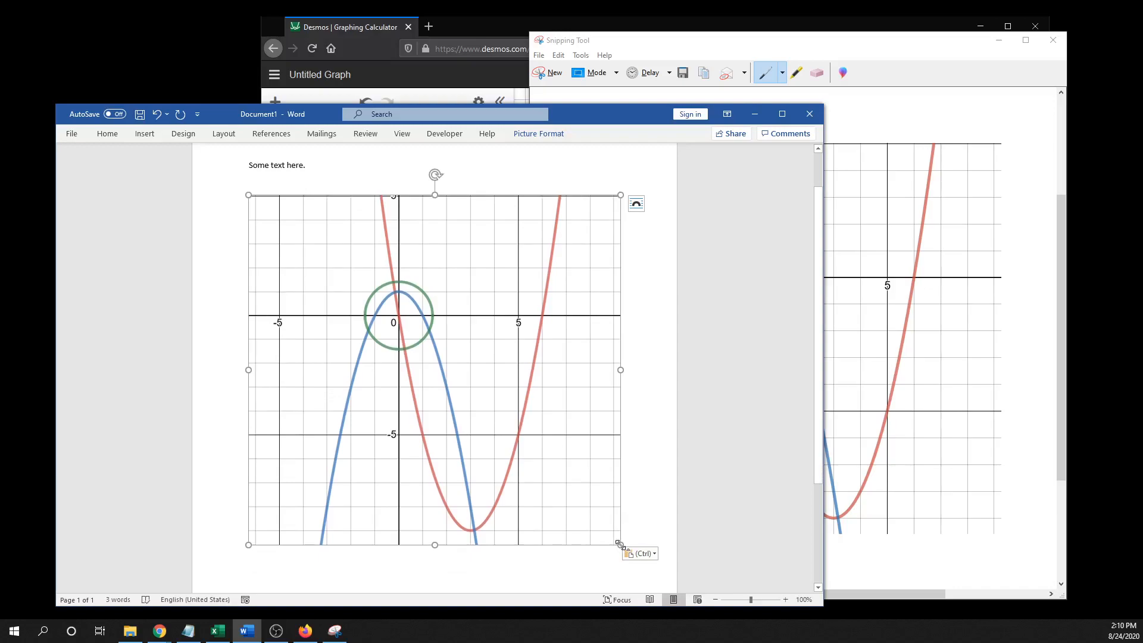
- Resize the pasted graph picture smaller by its corner handles
{"action": "left_click_drag", "start_coordinate": [620, 545], "coordinate": [570, 498]}
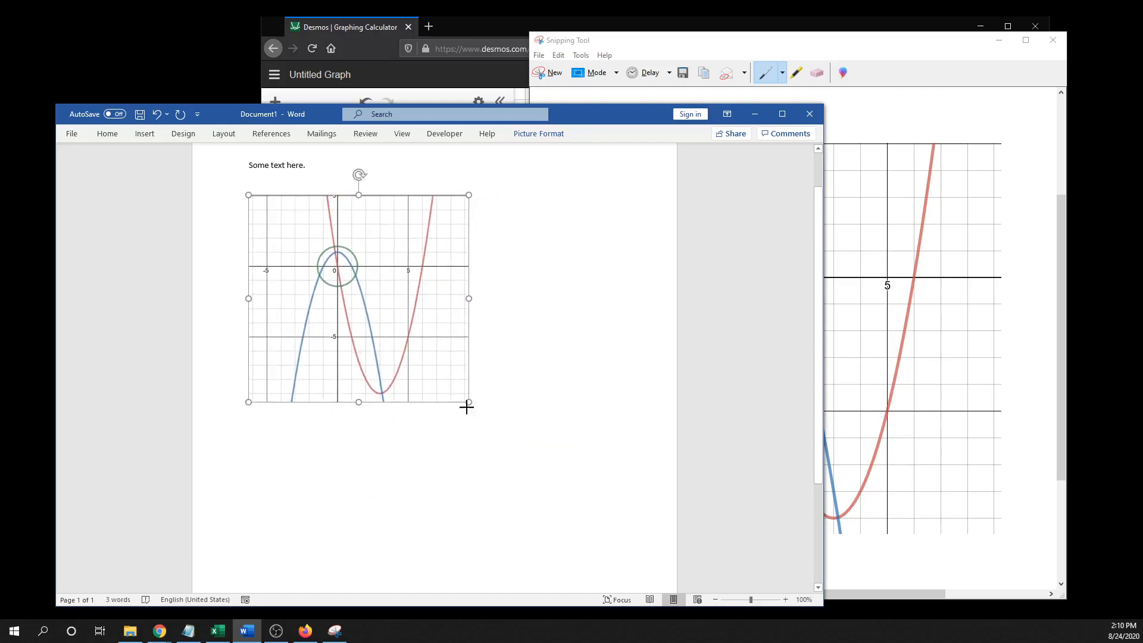
{"action": "left_click_drag", "start_coordinate": [466, 401], "coordinate": [499, 430]}
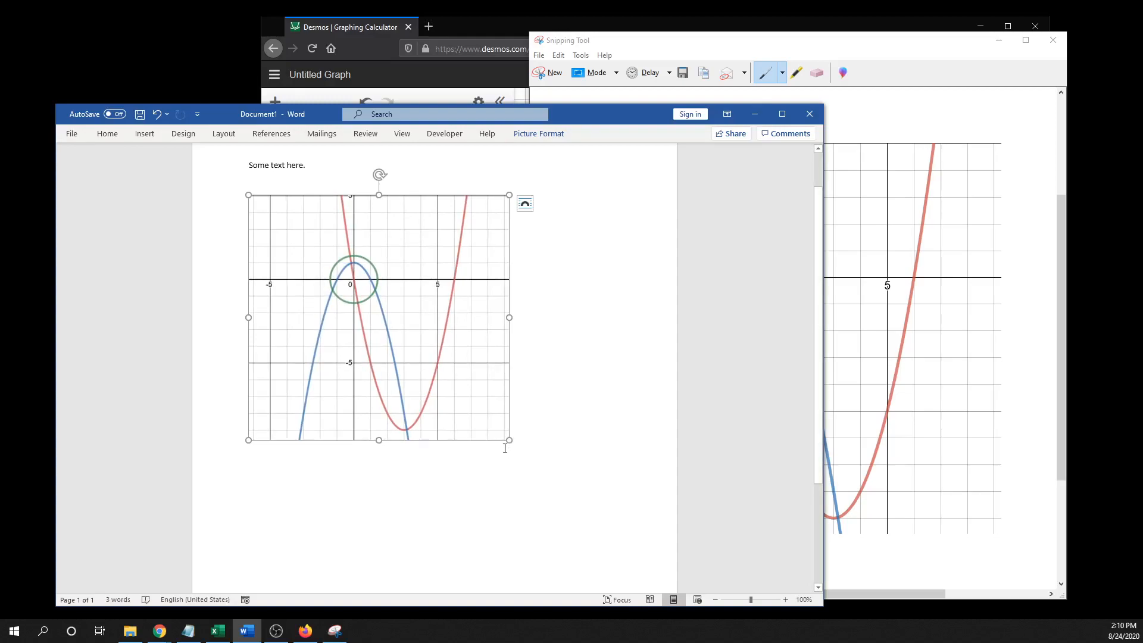
{"action": "mouse_move", "coordinate": [507, 440]}
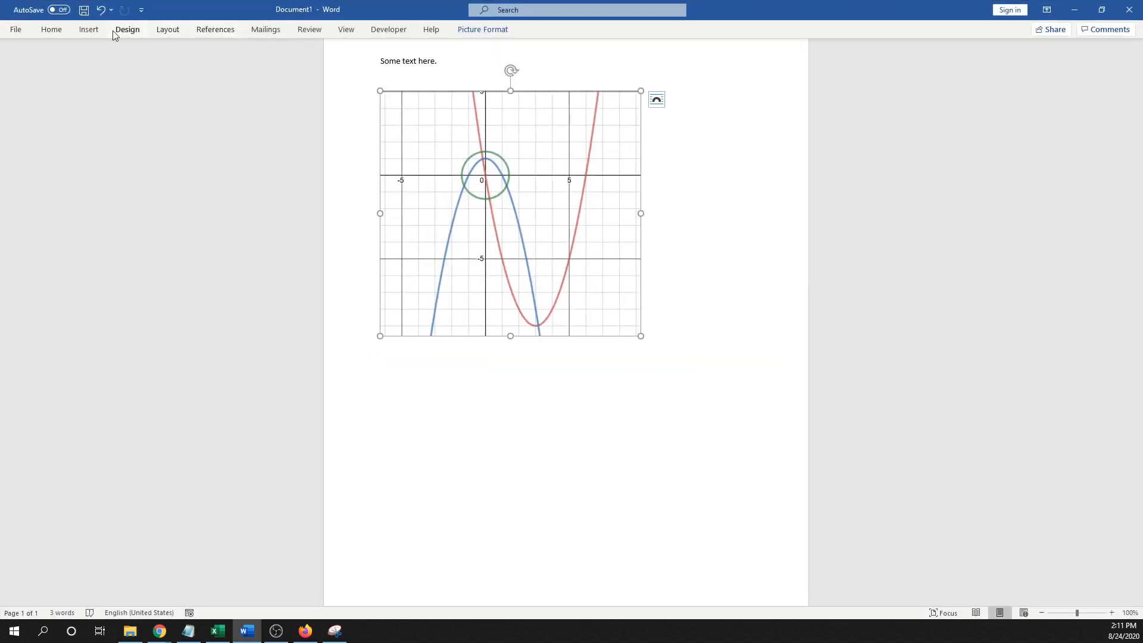
- Center the pasted graph picture horizontally below the text and deselect it
{"action": "left_click", "coordinate": [51, 29]}
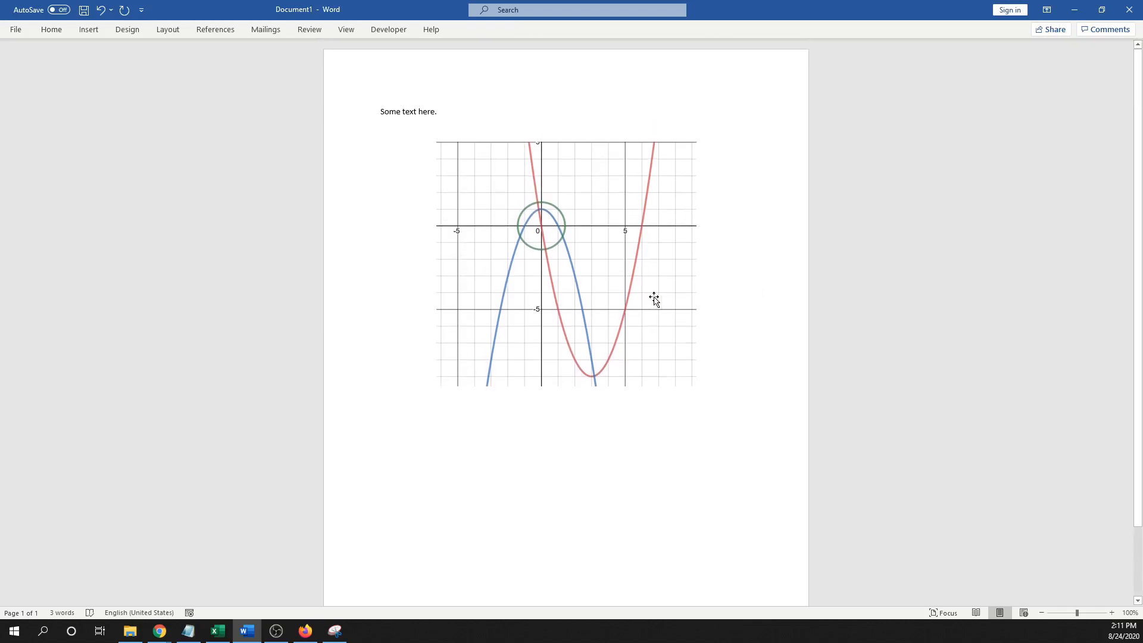
{"action": "mouse_move", "coordinate": [727, 297]}
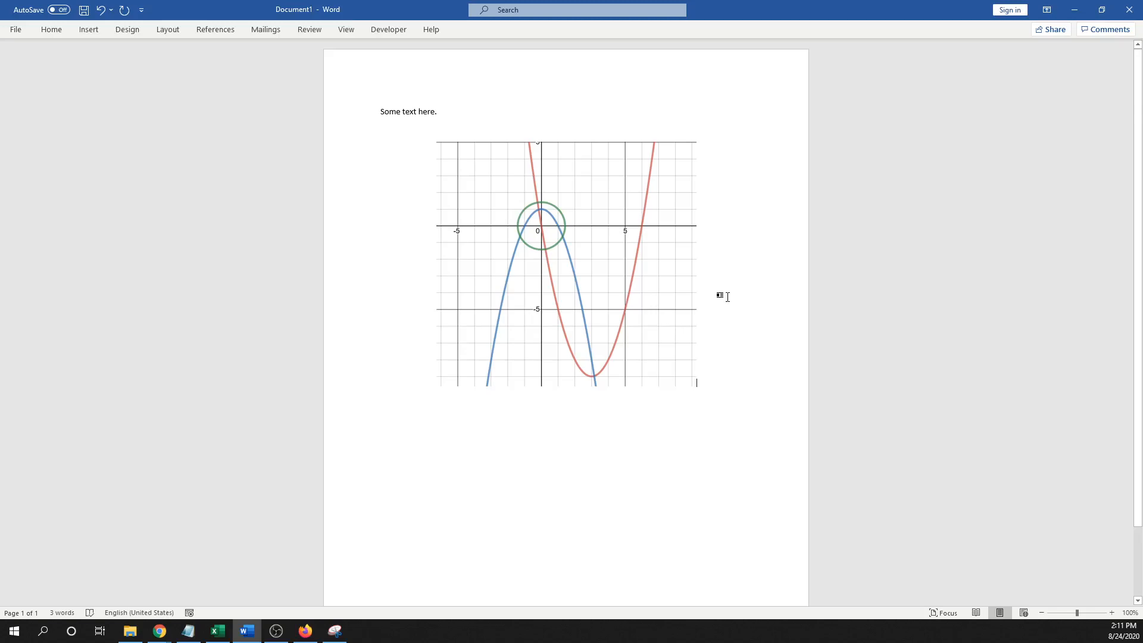
{"action": "left_click", "coordinate": [13, 631]}
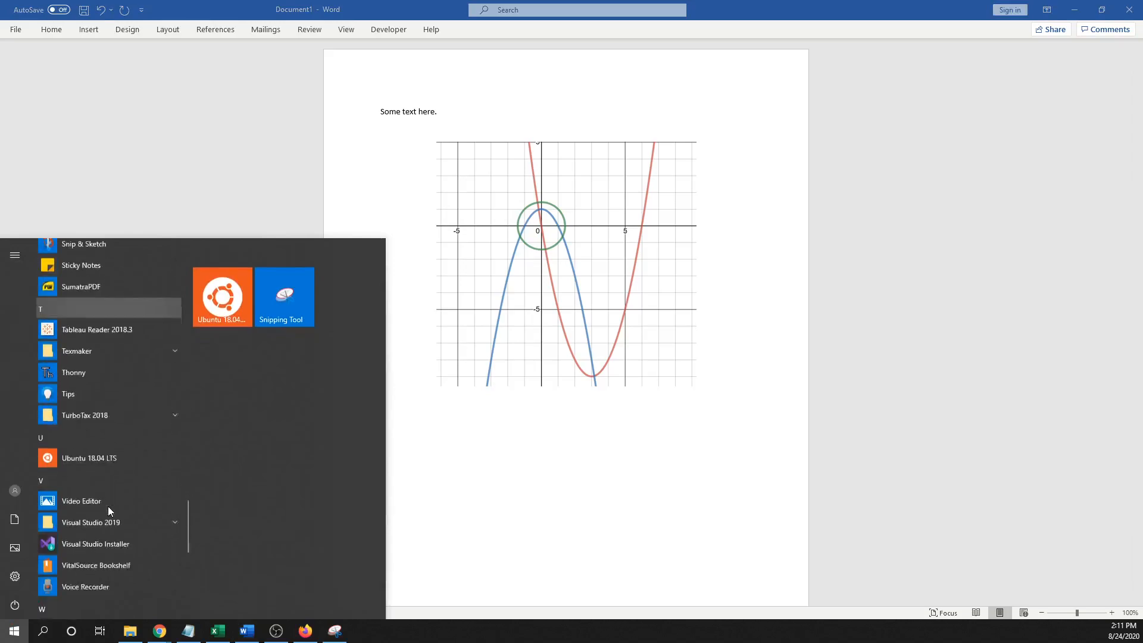
- Expand the Windows Accessories folder in the Start menu to list Snipping Tool and Paint
{"action": "scroll", "scroll_direction": "down", "scroll_amount": 3}
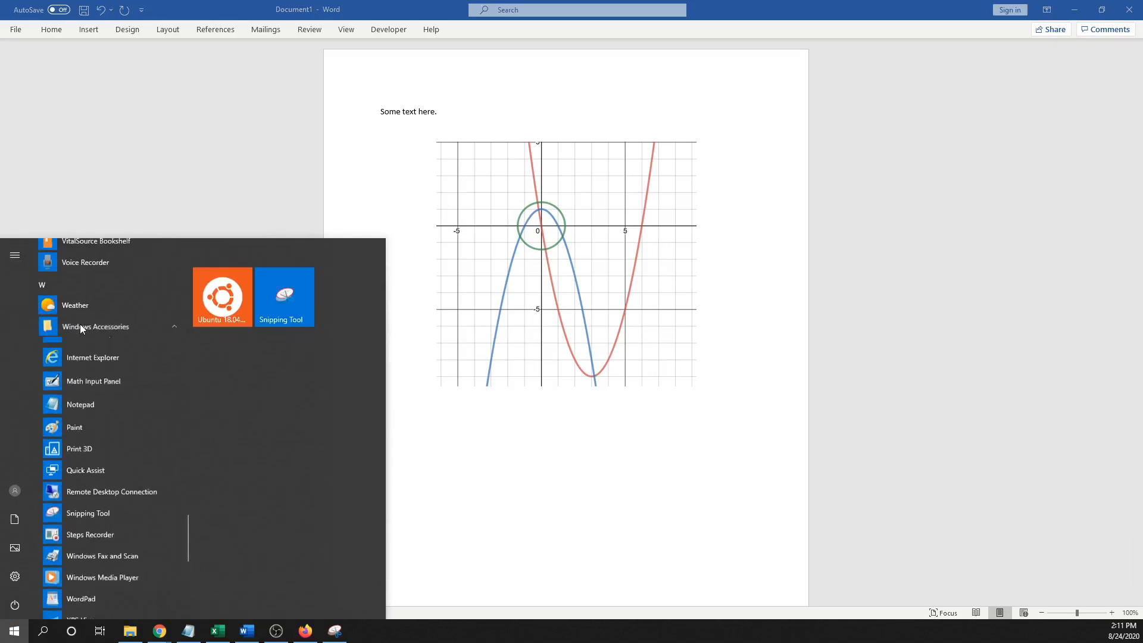
{"action": "left_click", "coordinate": [96, 326]}
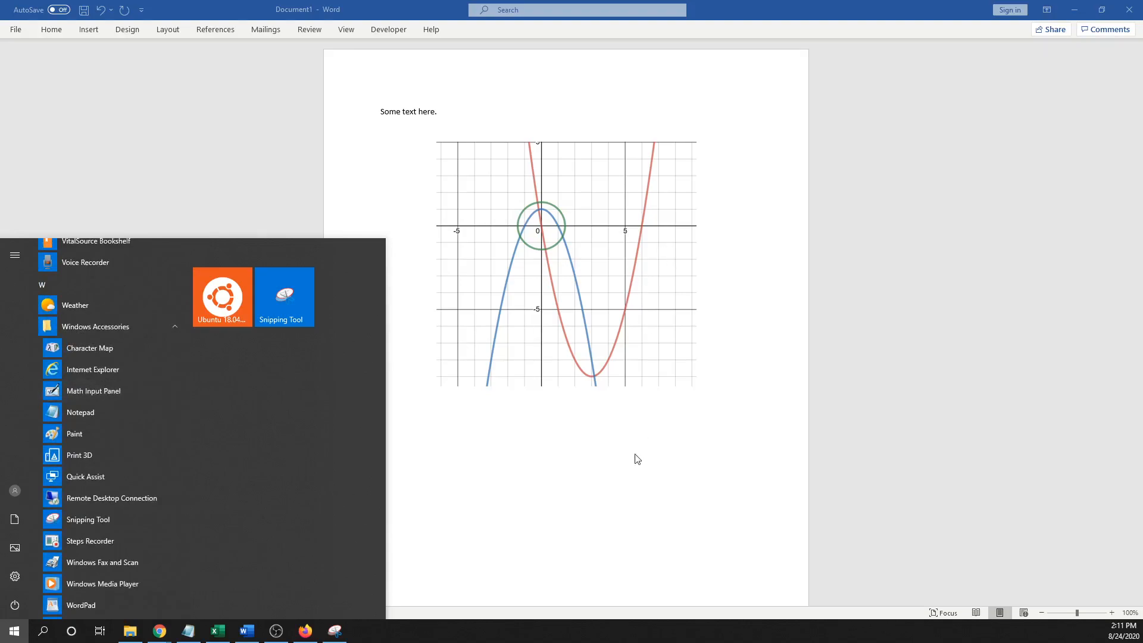